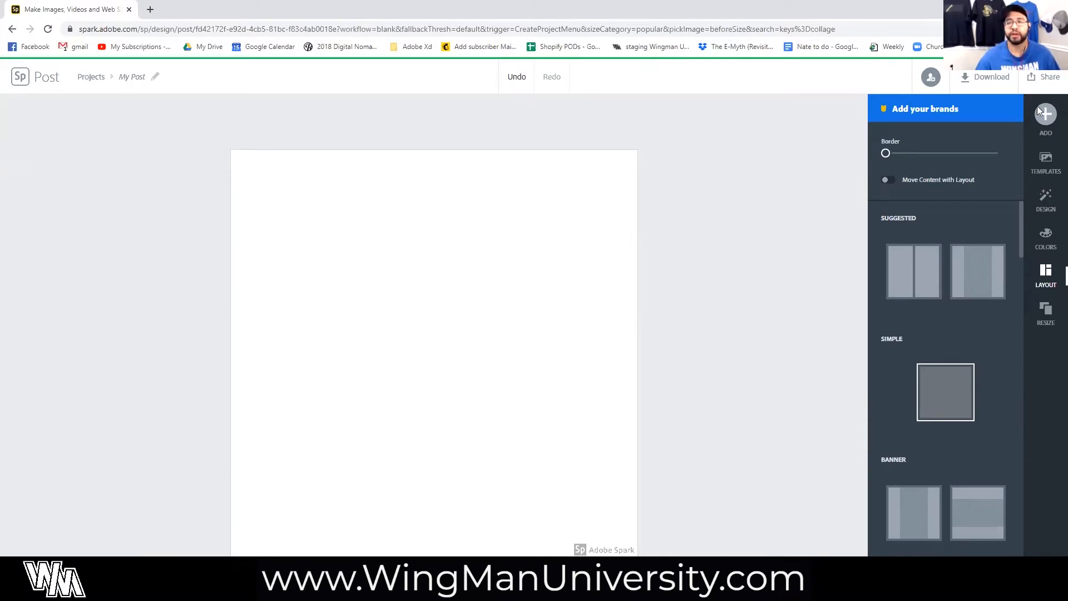
{"action": "mouse_move", "coordinate": [693, 309]}
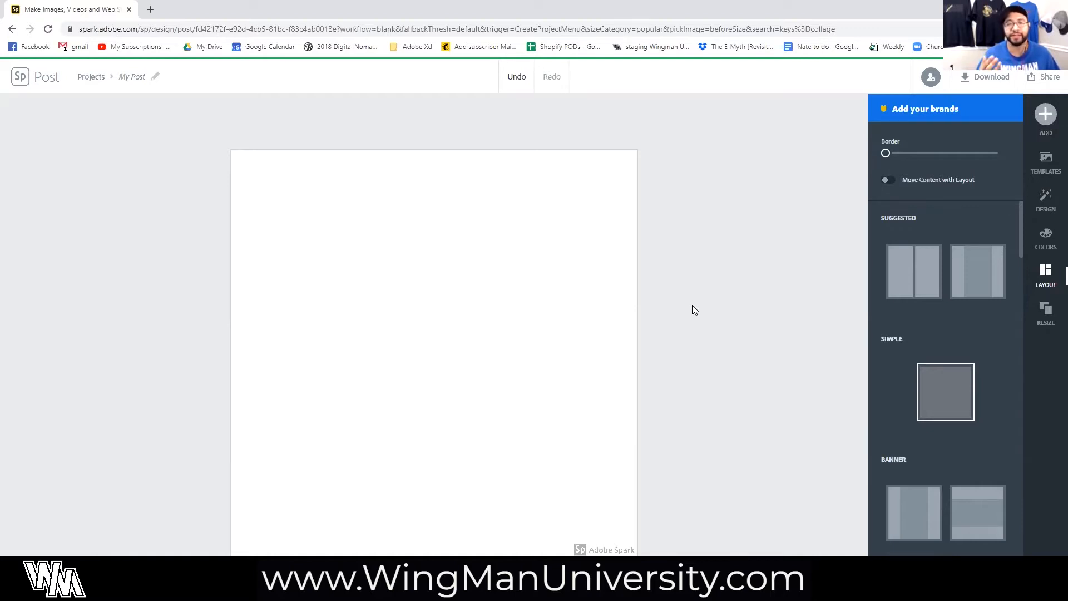
{"action": "mouse_move", "coordinate": [946, 307]}
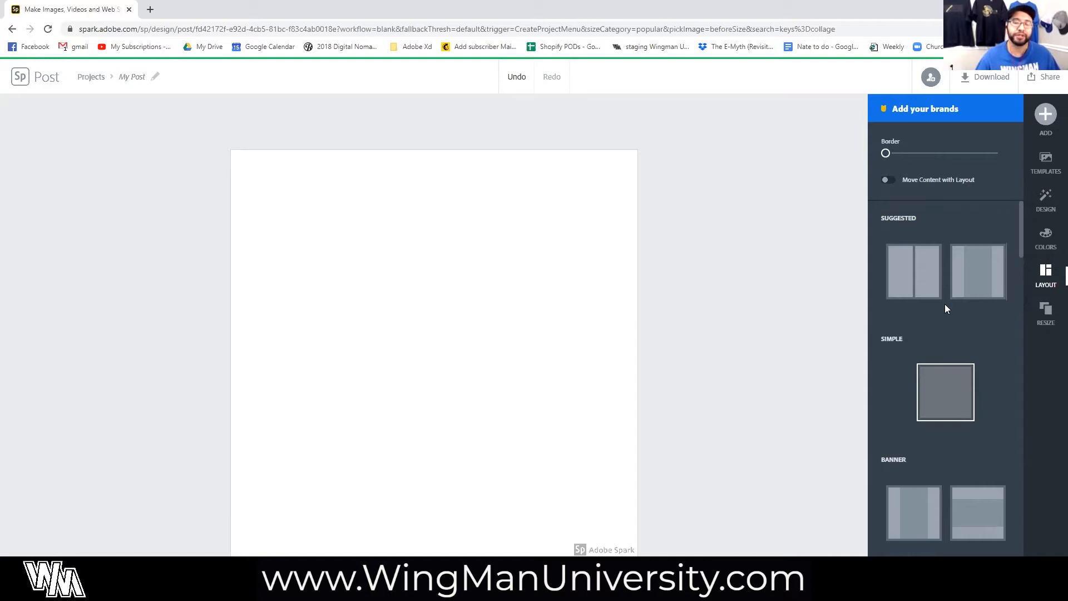
Apply the four-square Grid layout so the post becomes four coloured cells
{"action": "scroll", "scroll_direction": "down", "scroll_amount": 3}
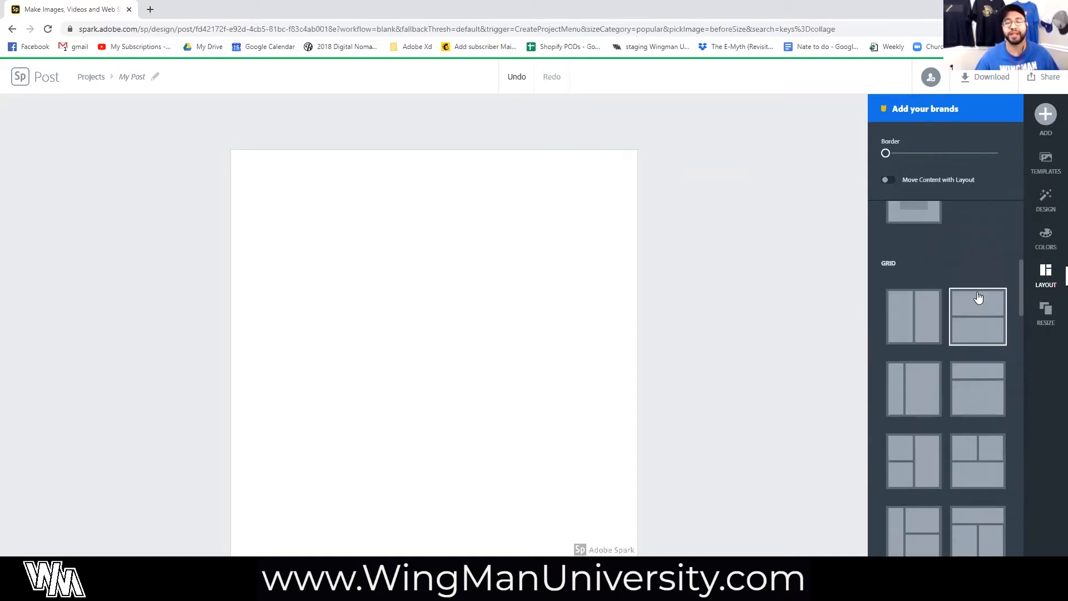
{"action": "mouse_move", "coordinate": [385, 227]}
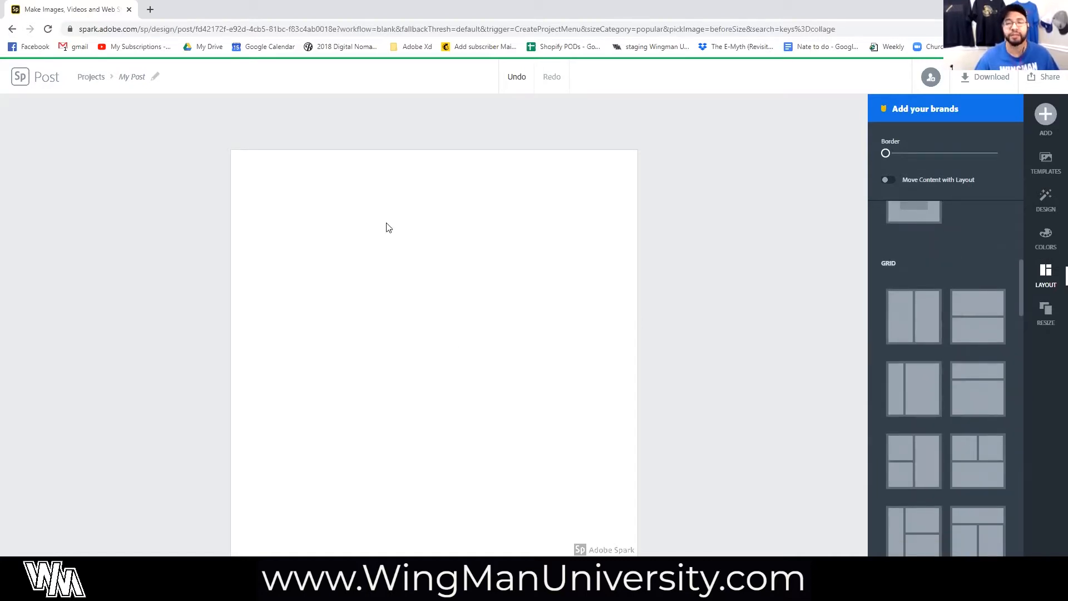
{"action": "mouse_move", "coordinate": [820, 381]}
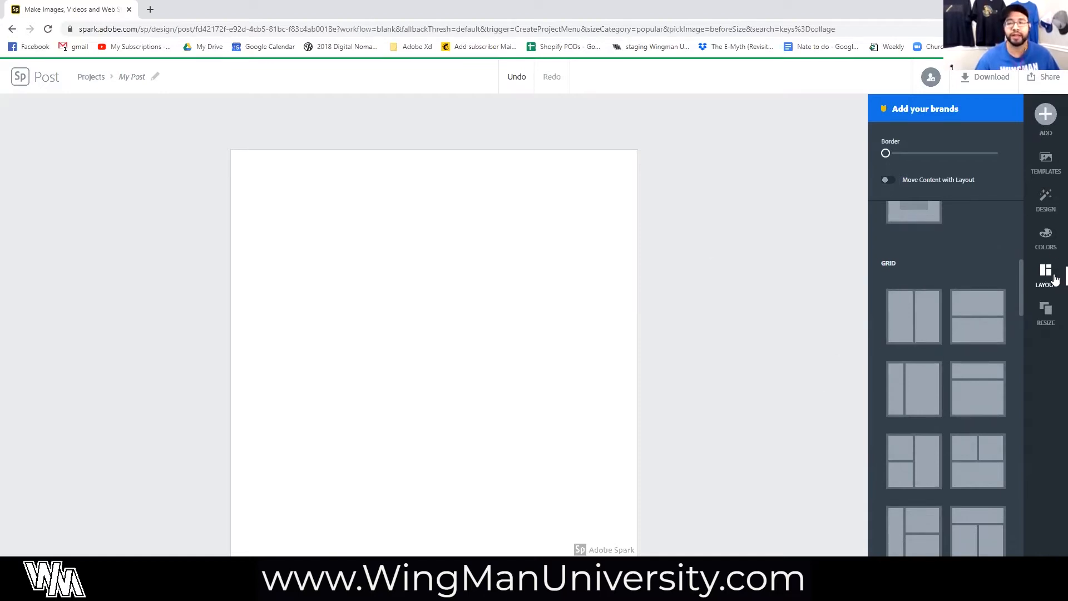
{"action": "mouse_move", "coordinate": [974, 268]}
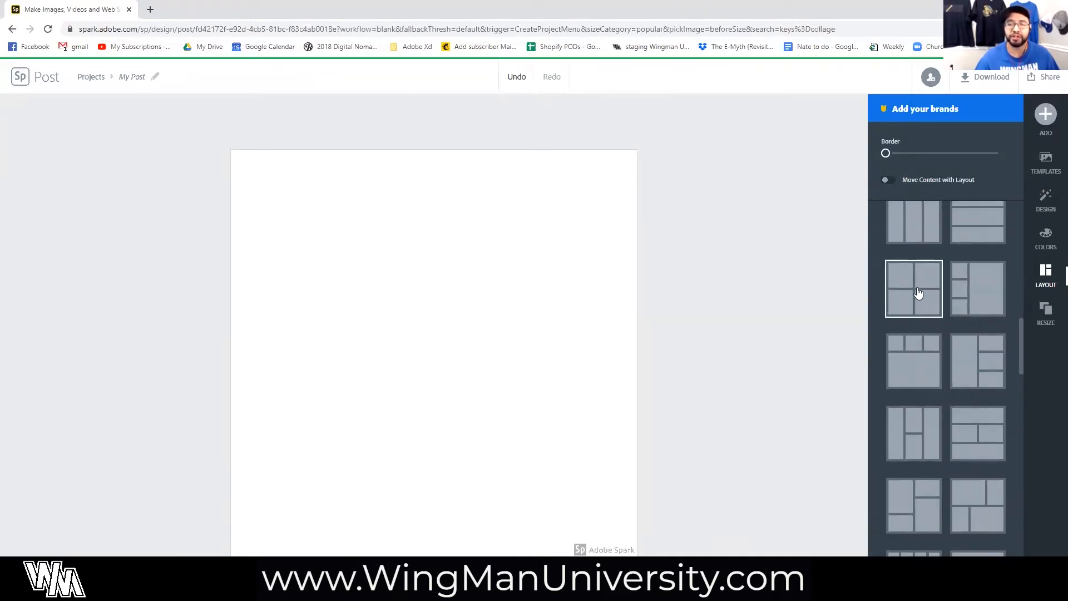
{"action": "left_click", "coordinate": [914, 289]}
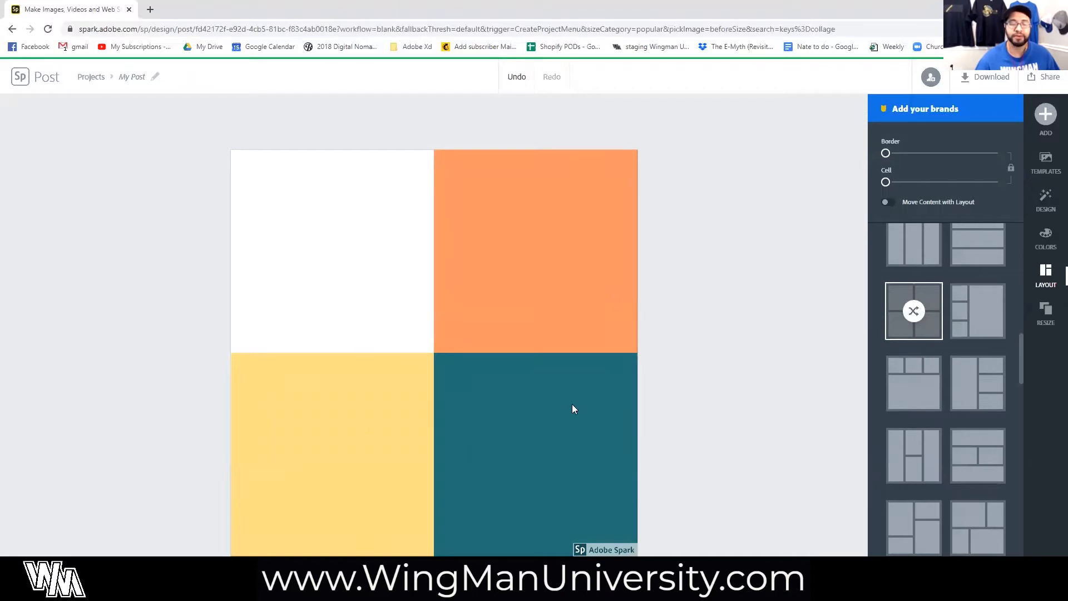
{"action": "mouse_move", "coordinate": [384, 381]}
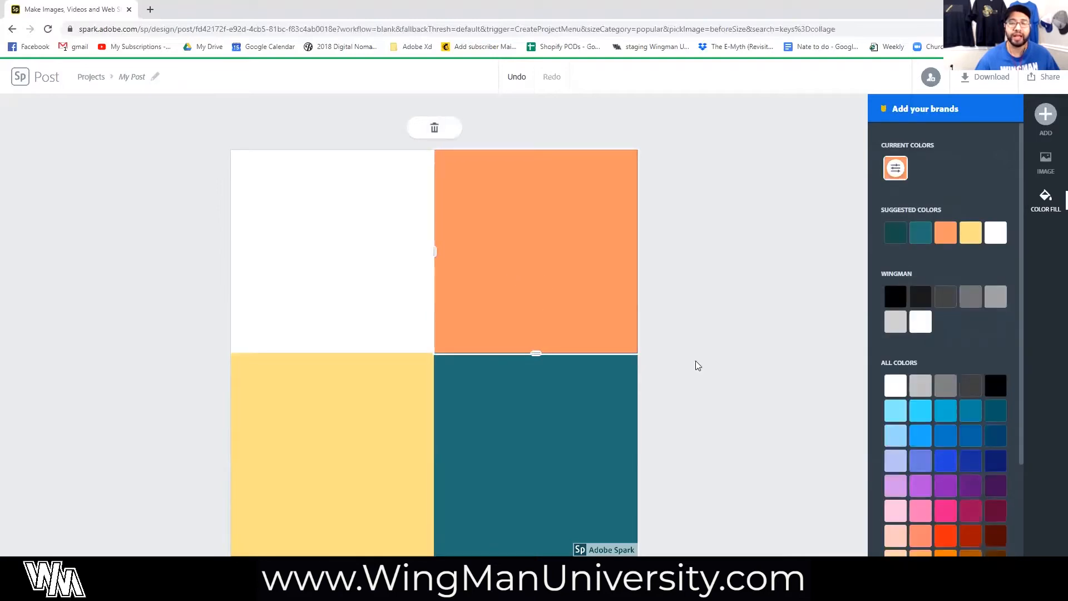
{"action": "mouse_move", "coordinate": [581, 427]}
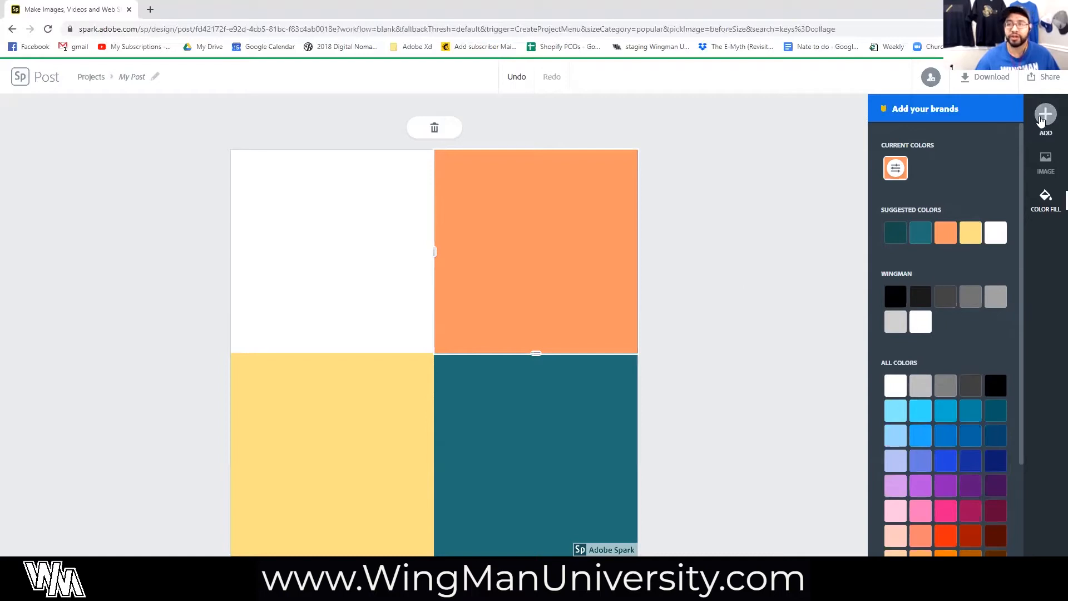
Start adding a photo via Find free photos, with the search set to Unsplash
{"action": "left_click", "coordinate": [1046, 119]}
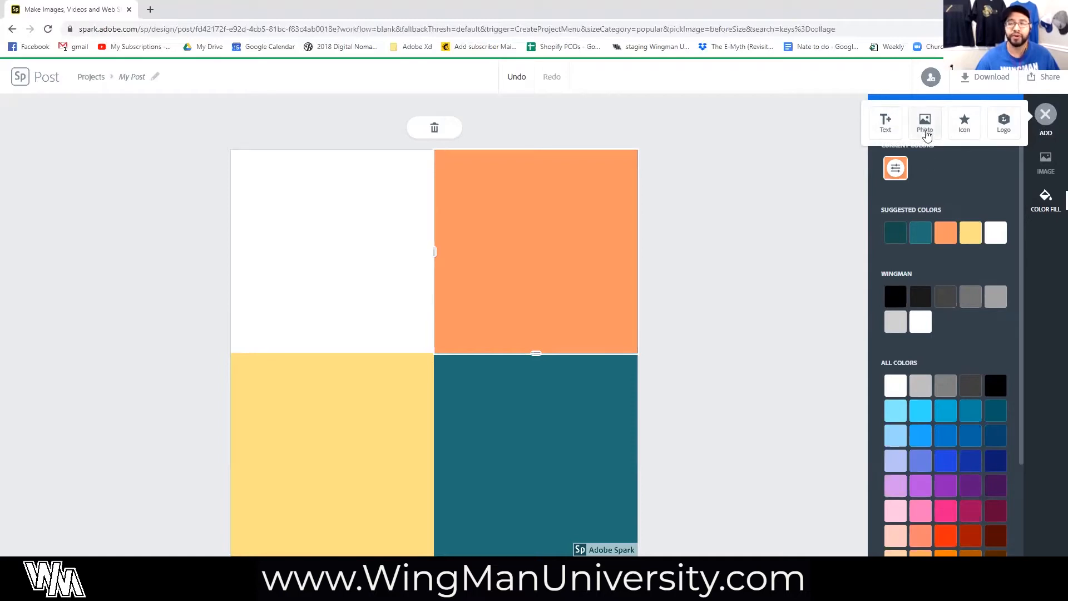
{"action": "left_click", "coordinate": [925, 122]}
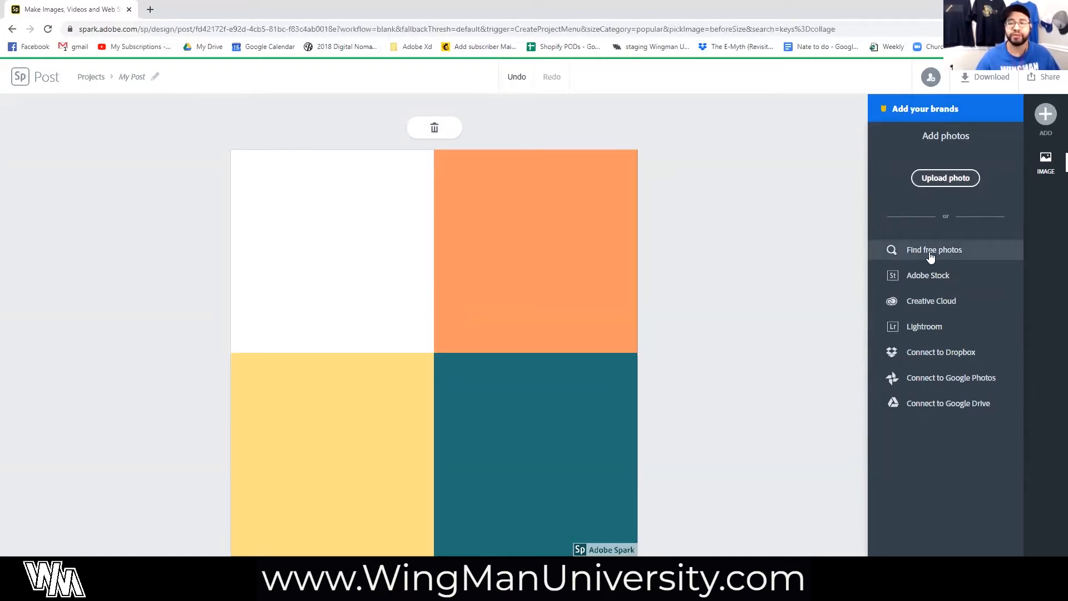
{"action": "left_click", "coordinate": [934, 249]}
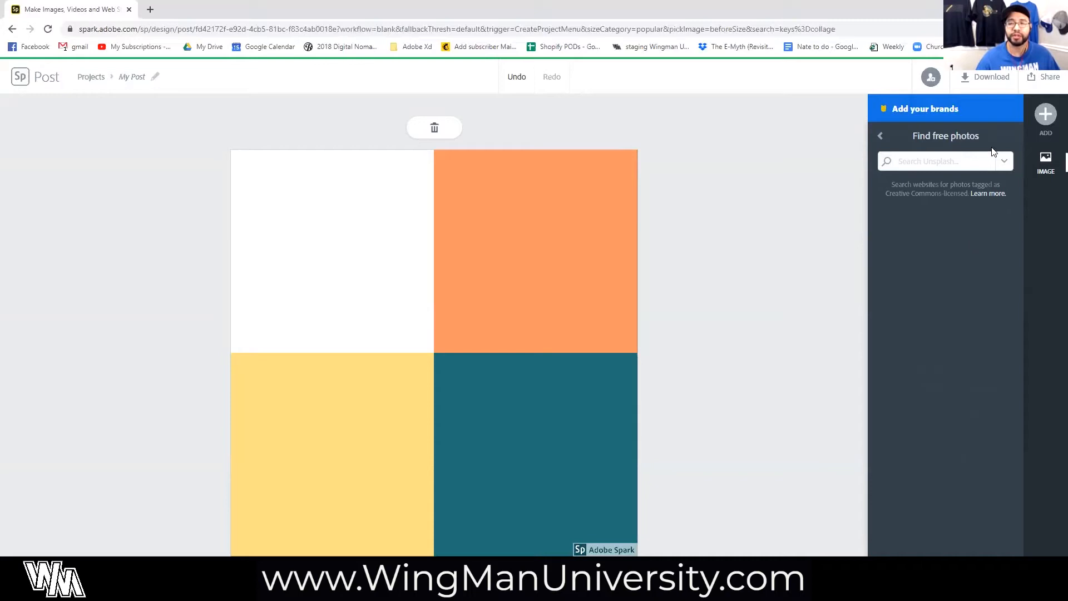
{"action": "left_click", "coordinate": [1002, 161]}
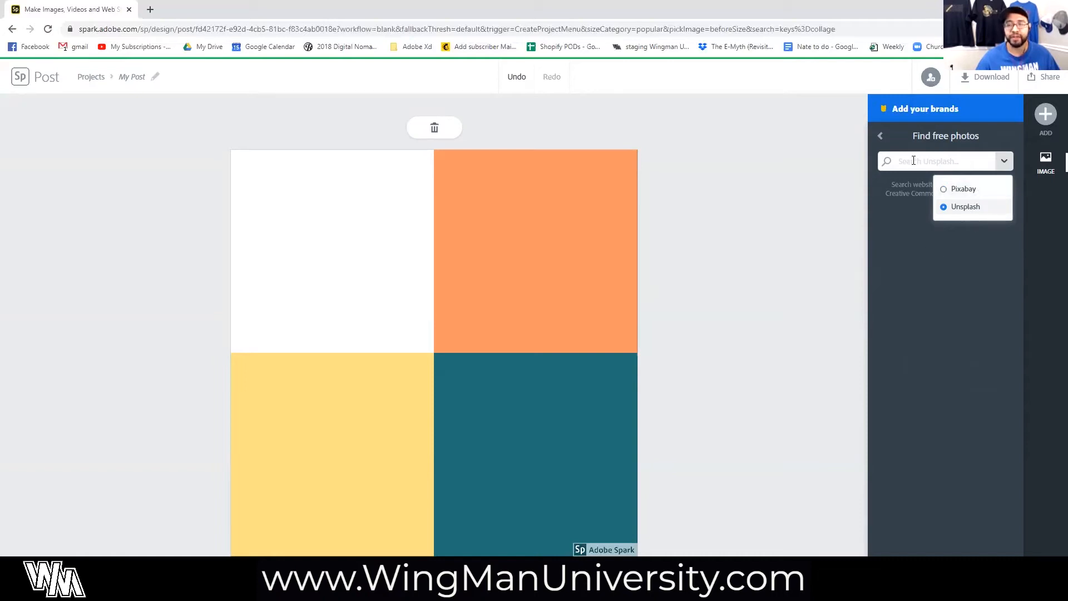
Search the free photos for 'woods' to list forest image results
{"action": "type", "text": "woods"}
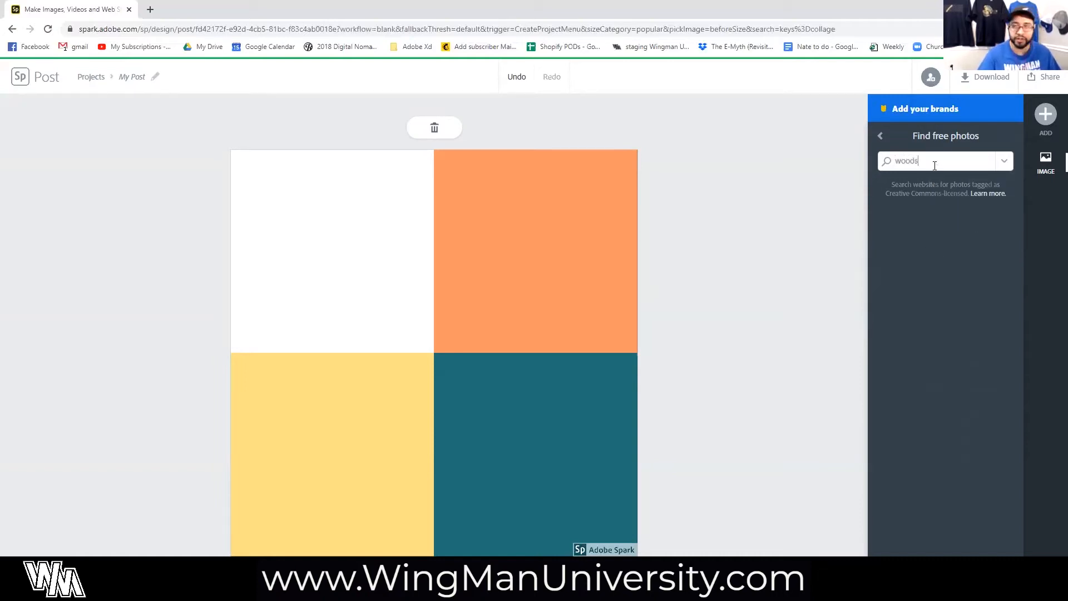
{"action": "key", "text": "Return"}
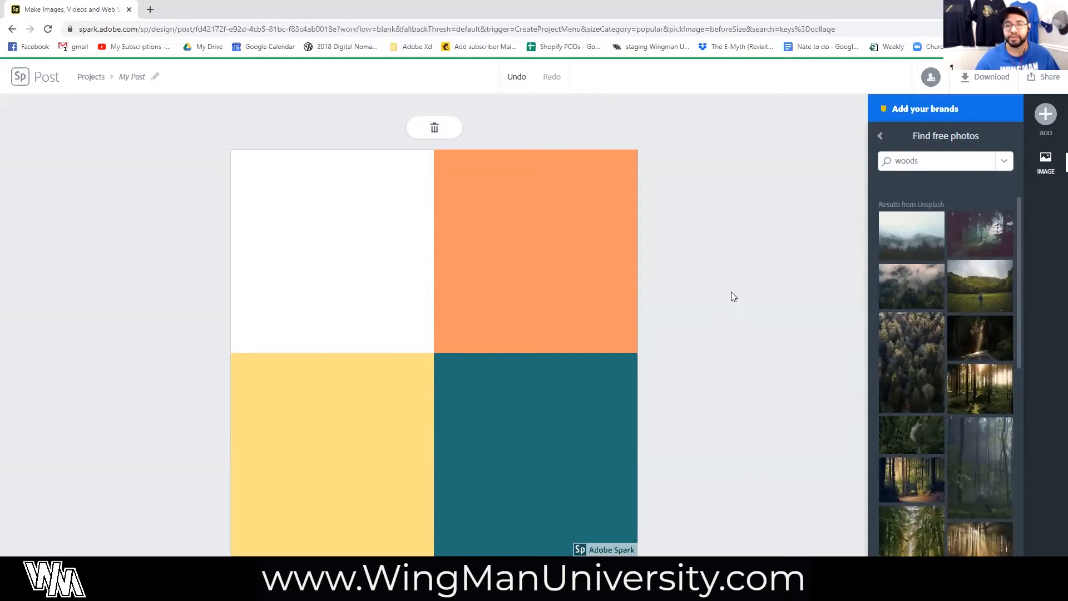
{"action": "mouse_move", "coordinate": [973, 324]}
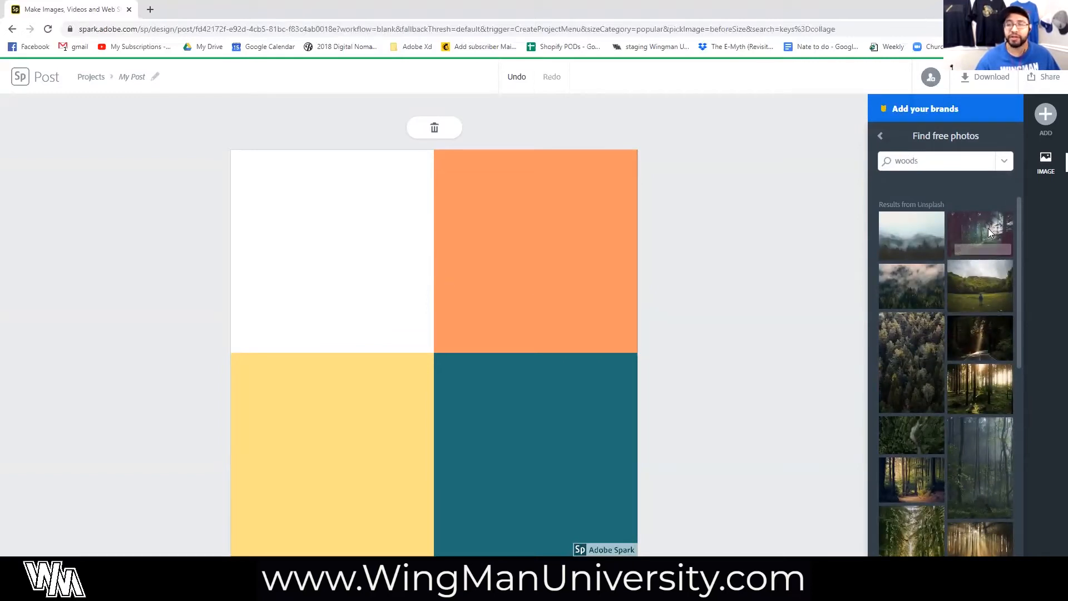
Pin the misty forest photo into the top-left cell and return to the woods results
{"action": "left_click", "coordinate": [979, 234]}
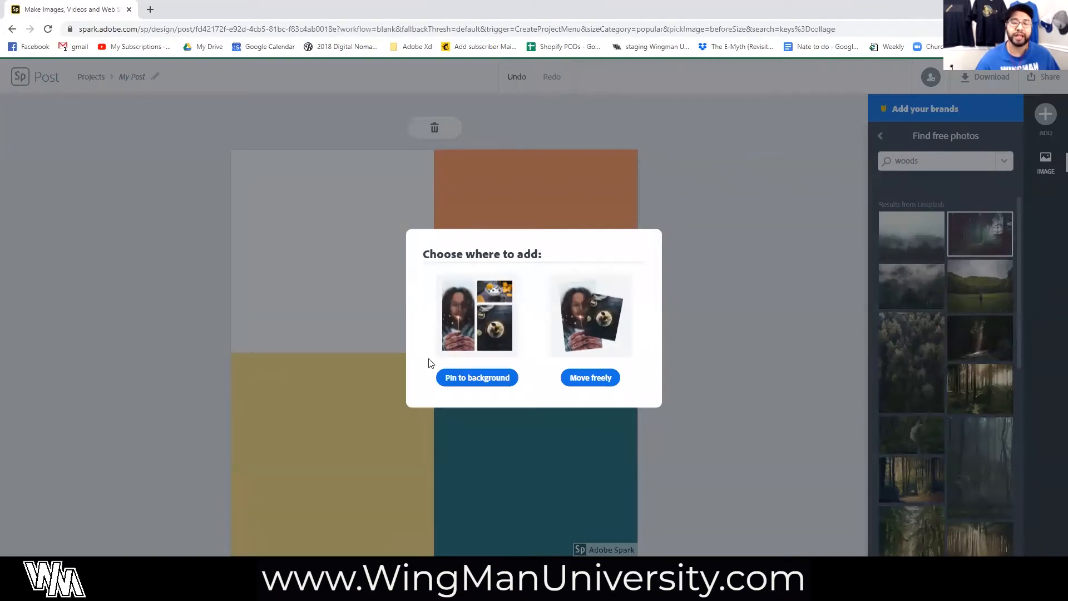
{"action": "mouse_move", "coordinate": [615, 279]}
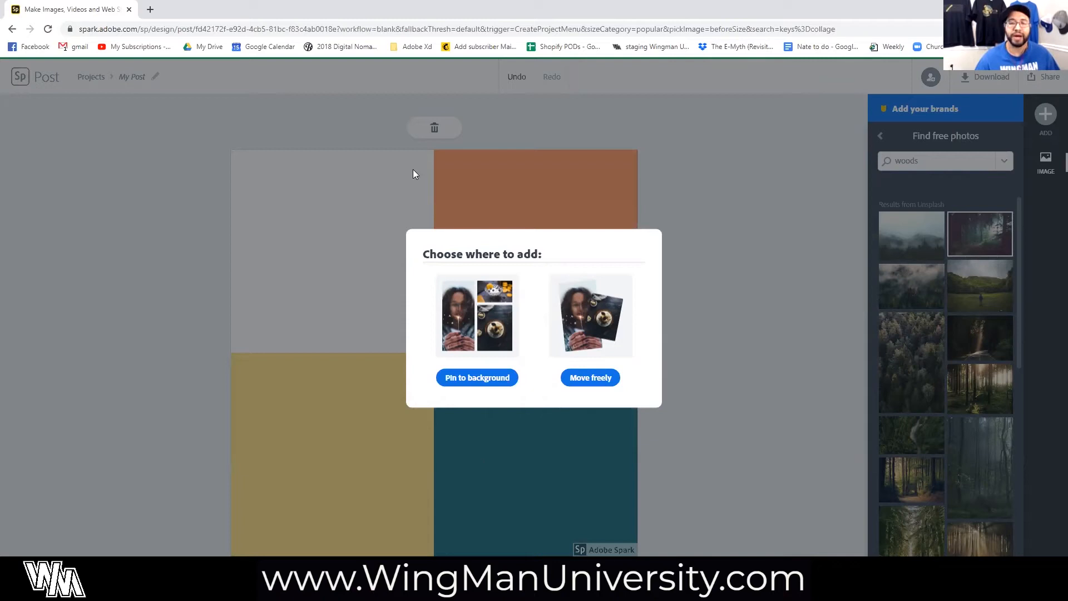
{"action": "mouse_move", "coordinate": [440, 401]}
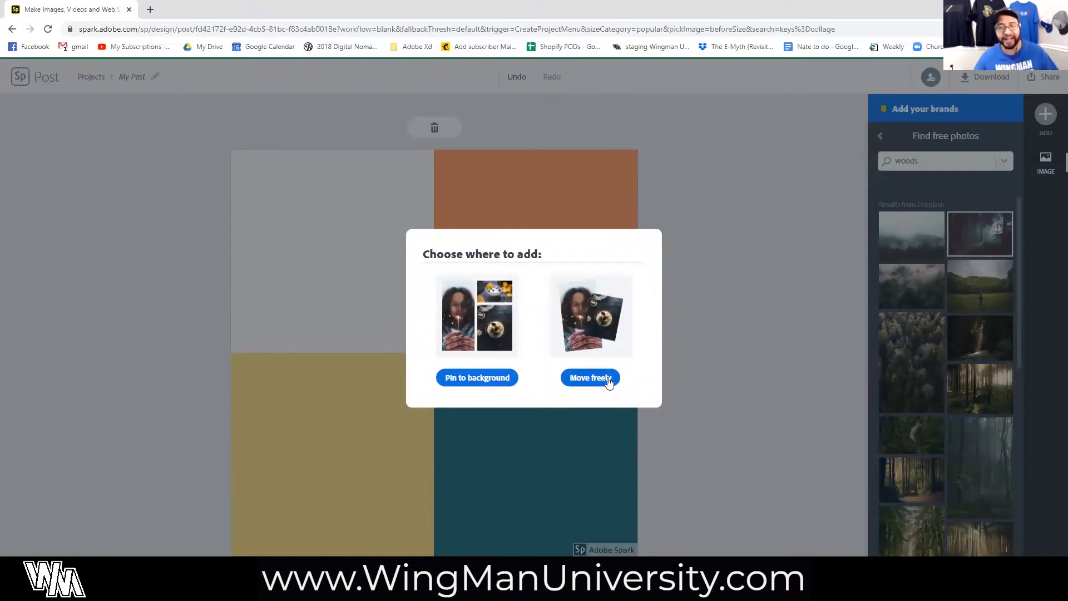
{"action": "mouse_move", "coordinate": [652, 216]}
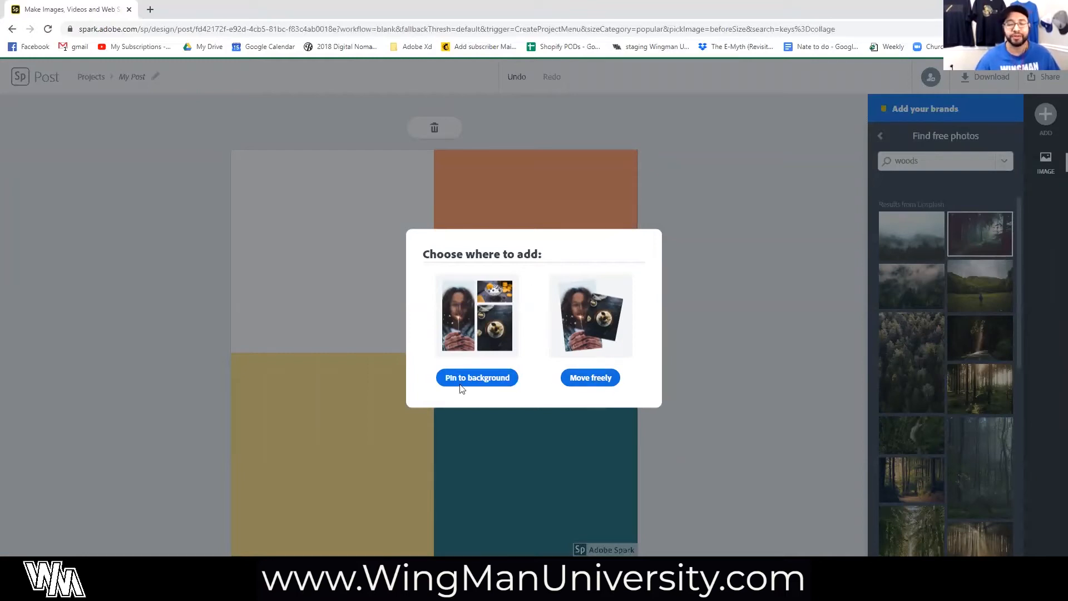
{"action": "mouse_move", "coordinate": [477, 377]}
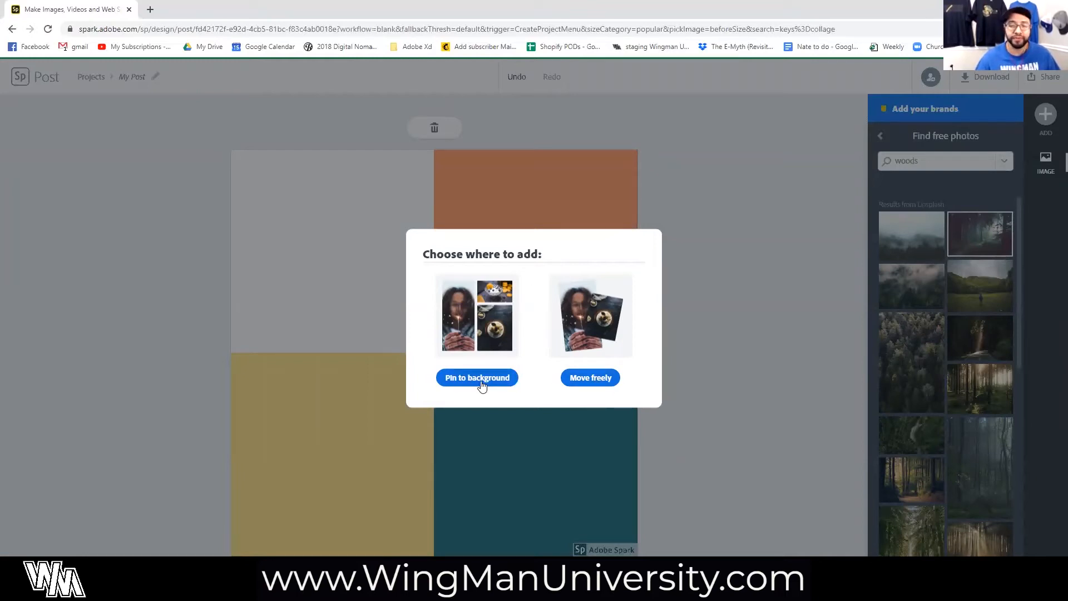
{"action": "left_click", "coordinate": [476, 377]}
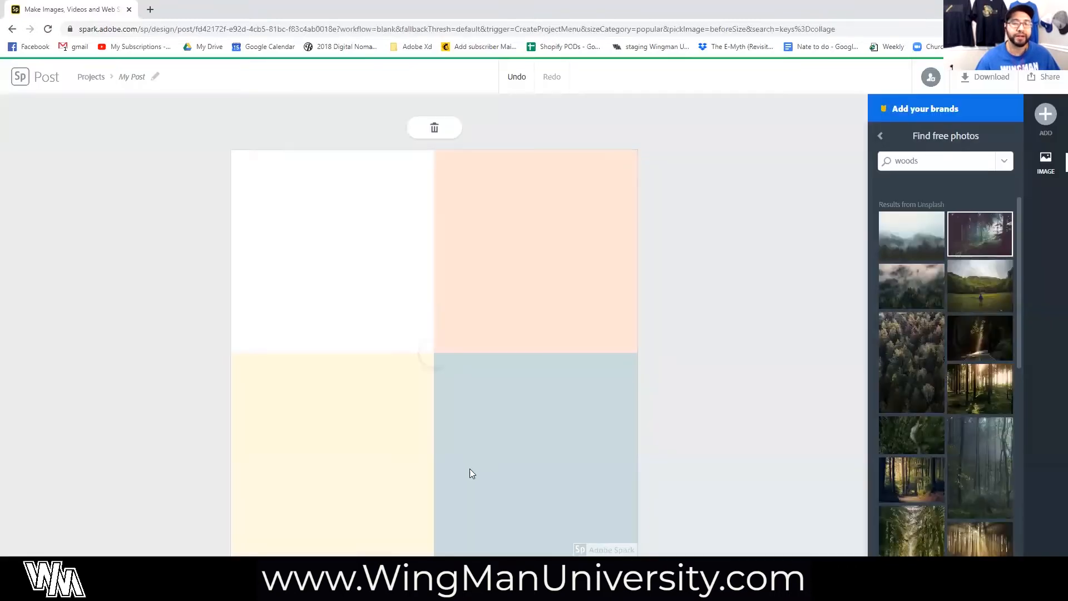
{"action": "left_click", "coordinate": [979, 233]}
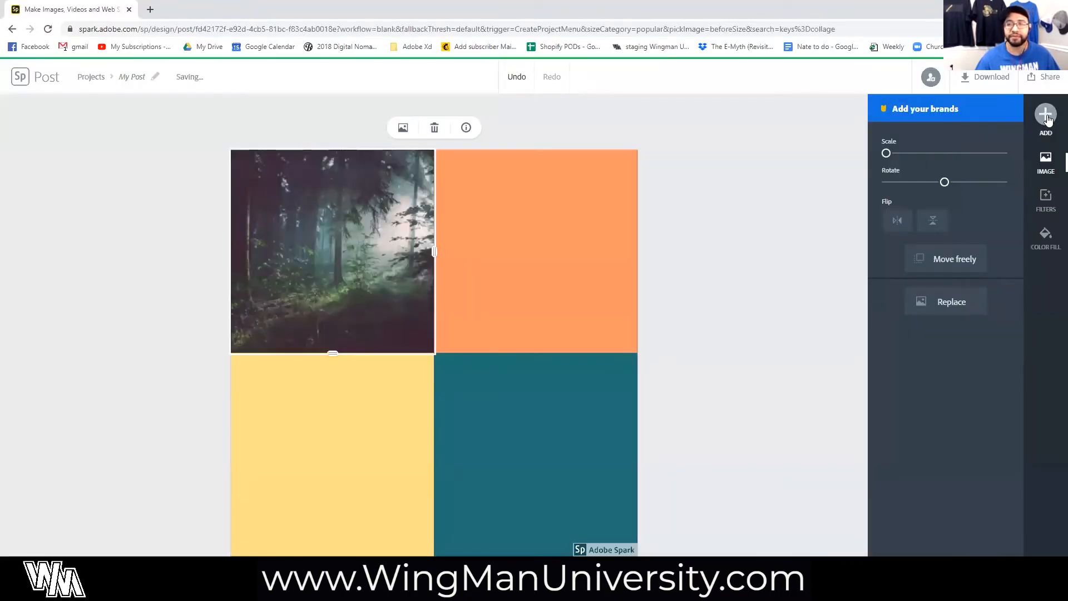
{"action": "left_click", "coordinate": [1045, 116]}
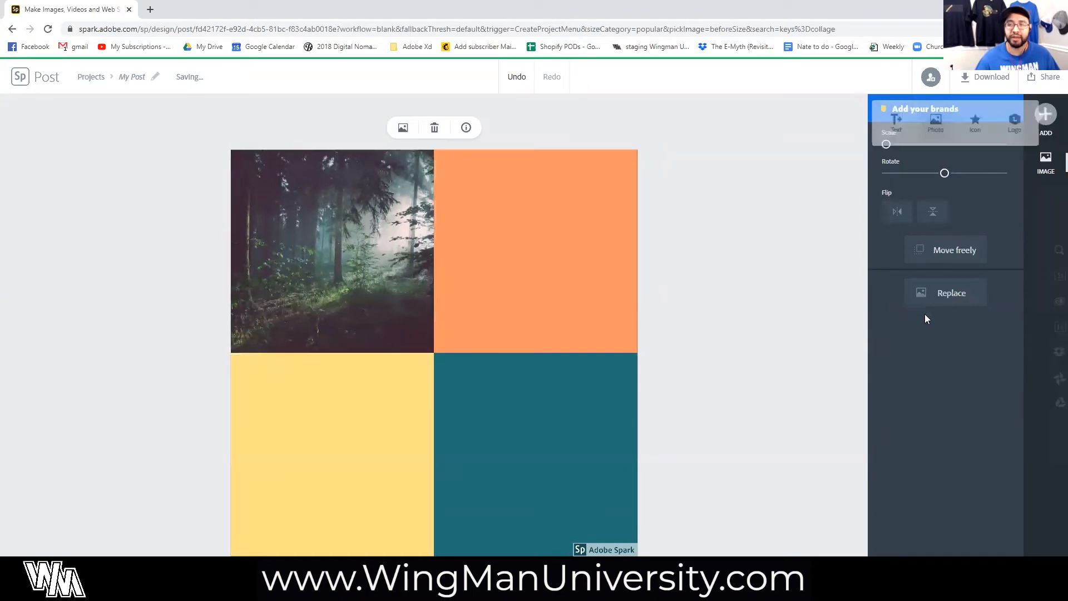
{"action": "left_click", "coordinate": [951, 292]}
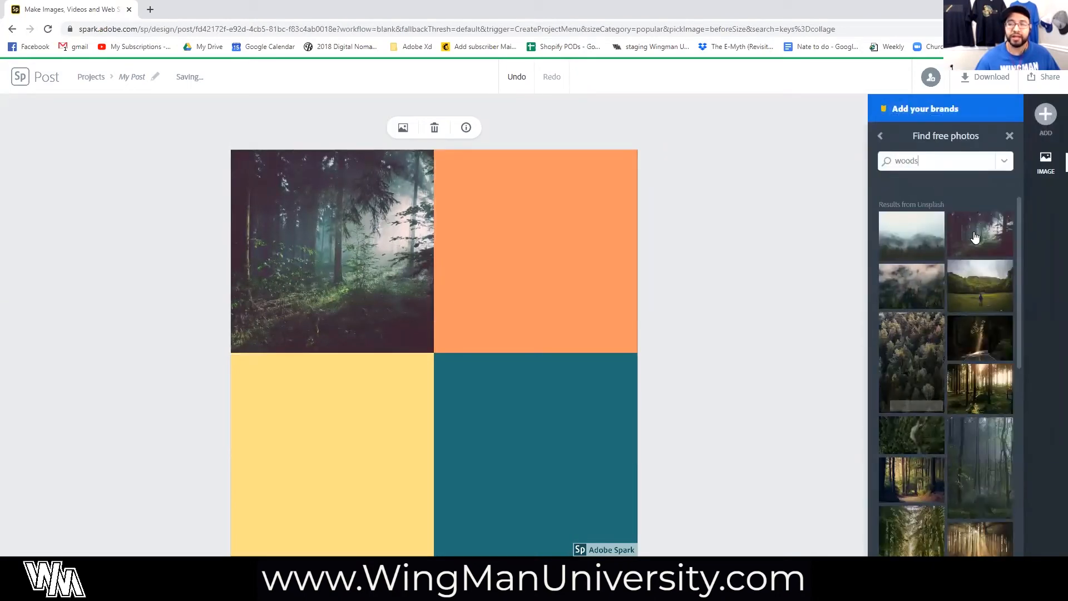
Add the misty forest photo to the bottom-left cell and pick an aerial pines photo for the top-right
{"action": "left_click", "coordinate": [980, 234]}
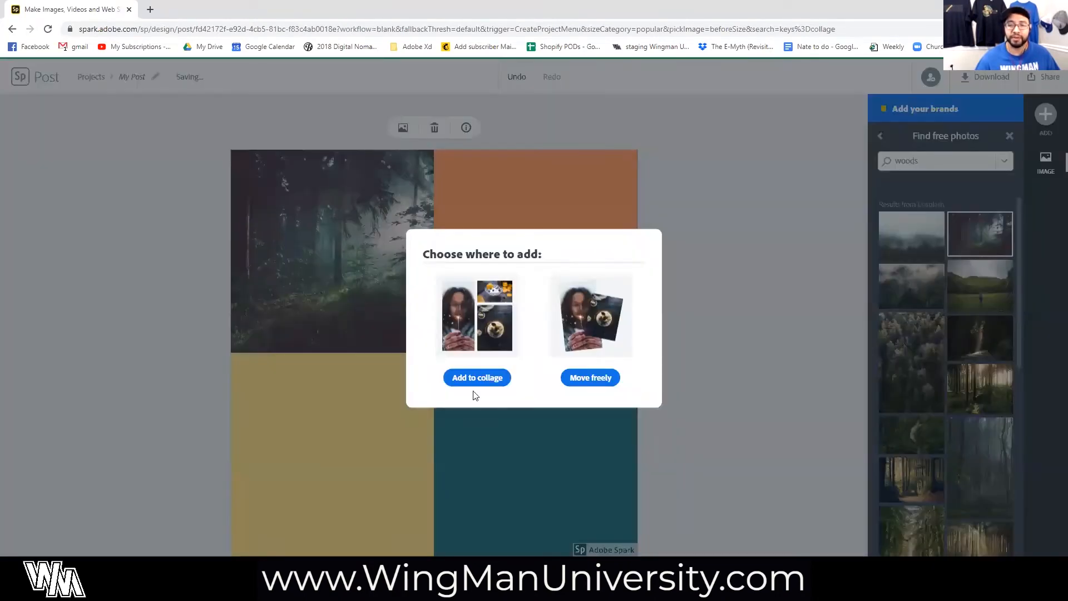
{"action": "left_click", "coordinate": [476, 377]}
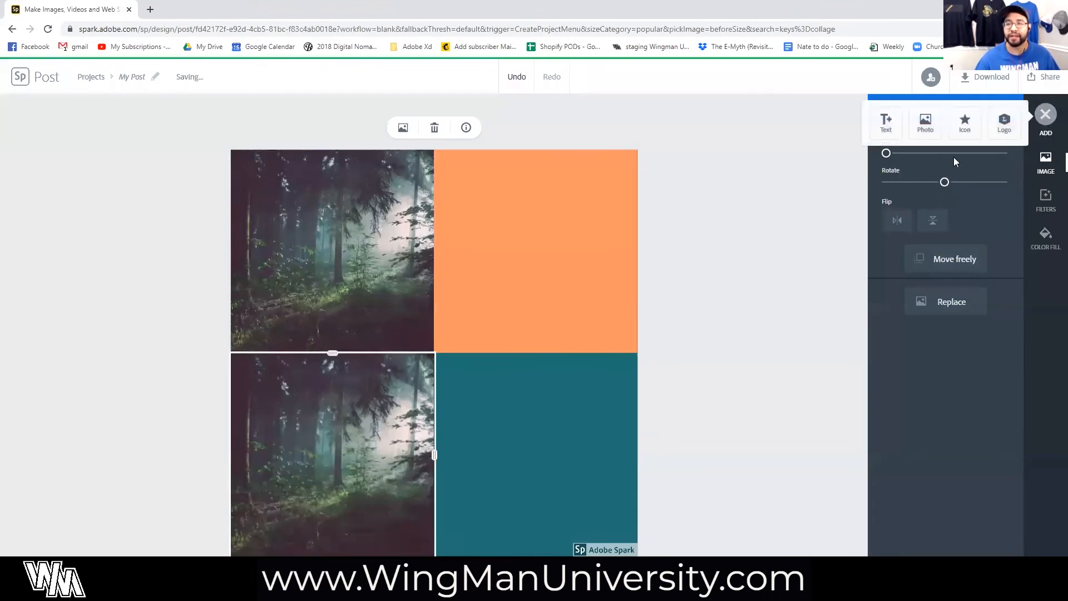
{"action": "left_click", "coordinate": [924, 122]}
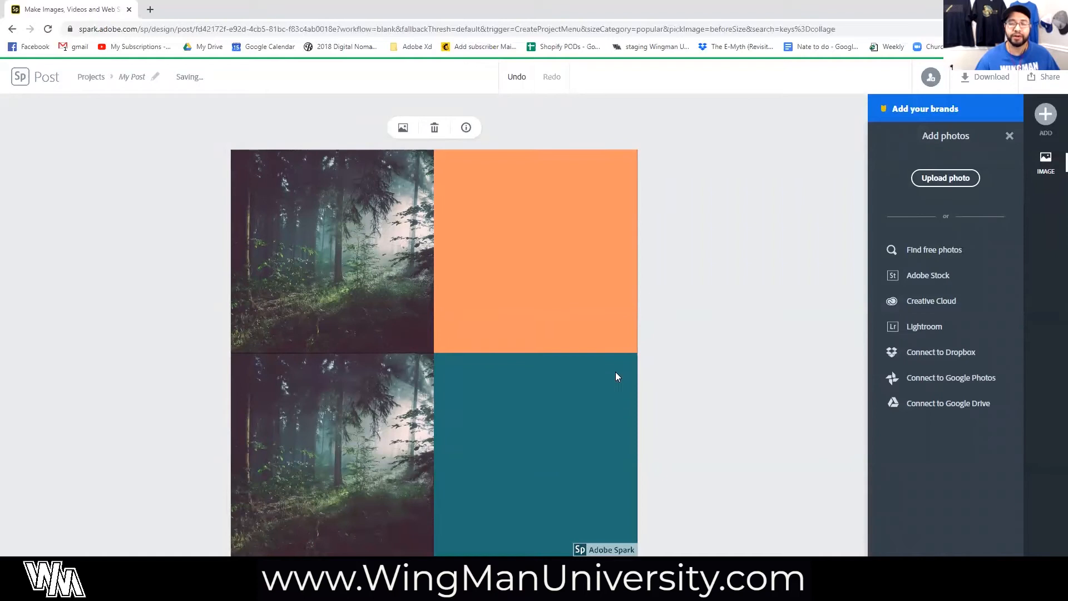
{"action": "left_click", "coordinate": [934, 249]}
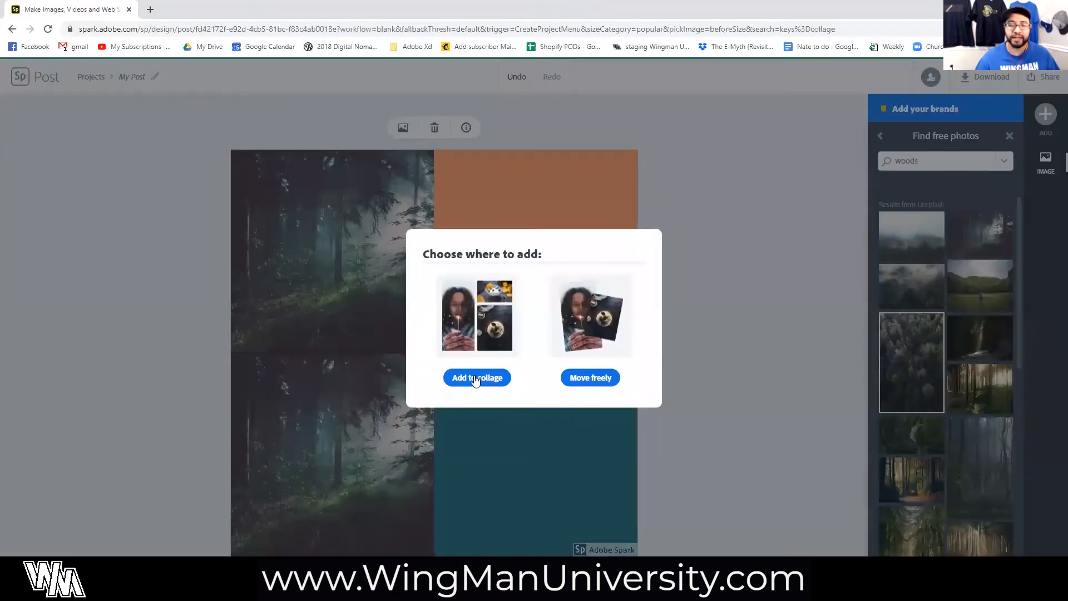
{"action": "left_click", "coordinate": [477, 377]}
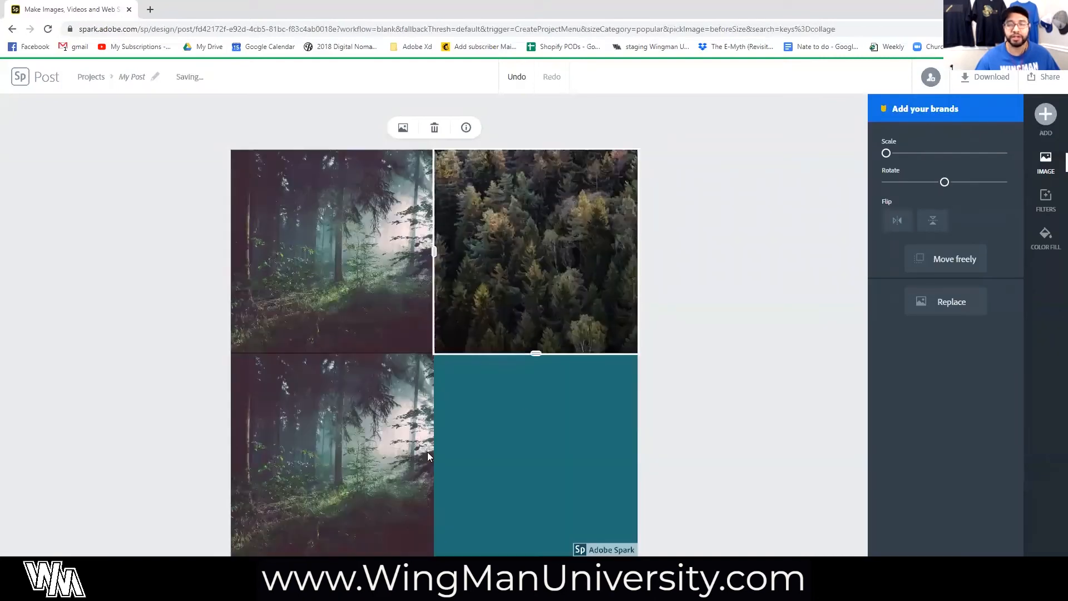
Add a dark woodland photo so every grid cell holds a forest picture
{"action": "left_click", "coordinate": [1046, 119]}
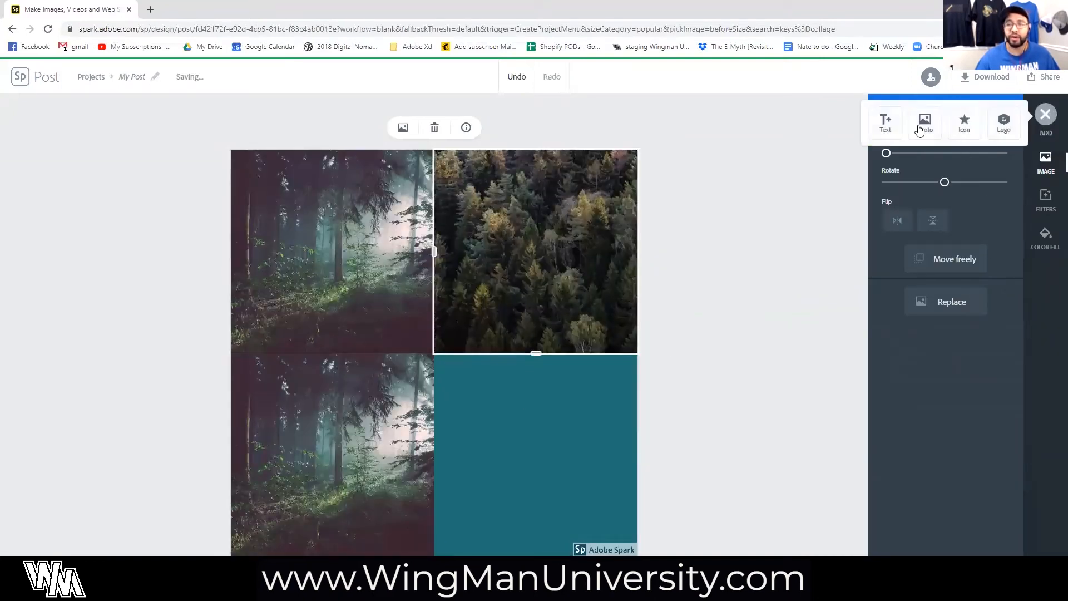
{"action": "left_click", "coordinate": [925, 123]}
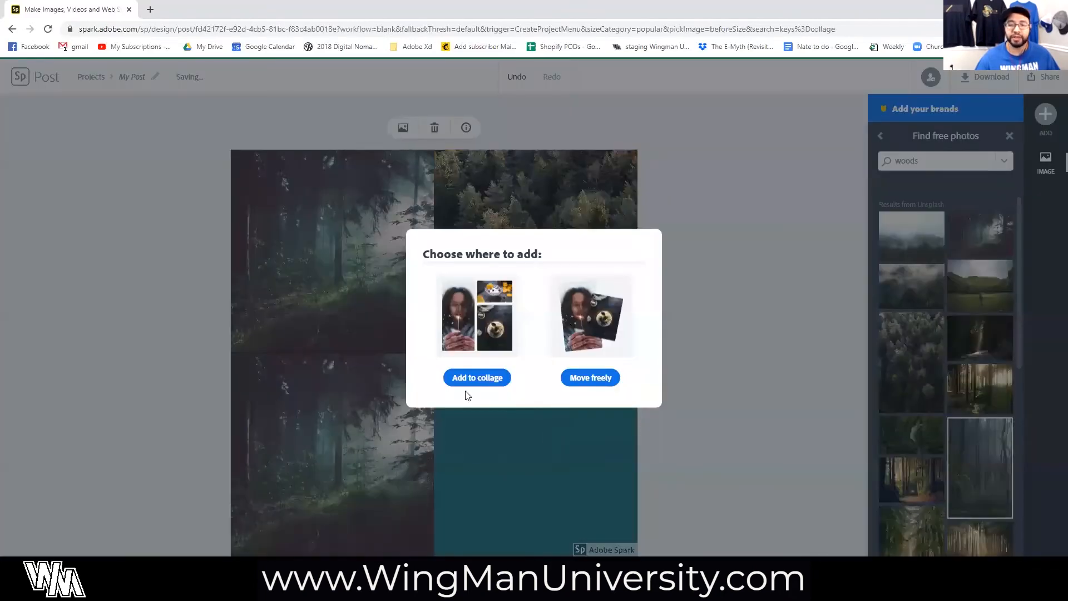
{"action": "left_click", "coordinate": [477, 377]}
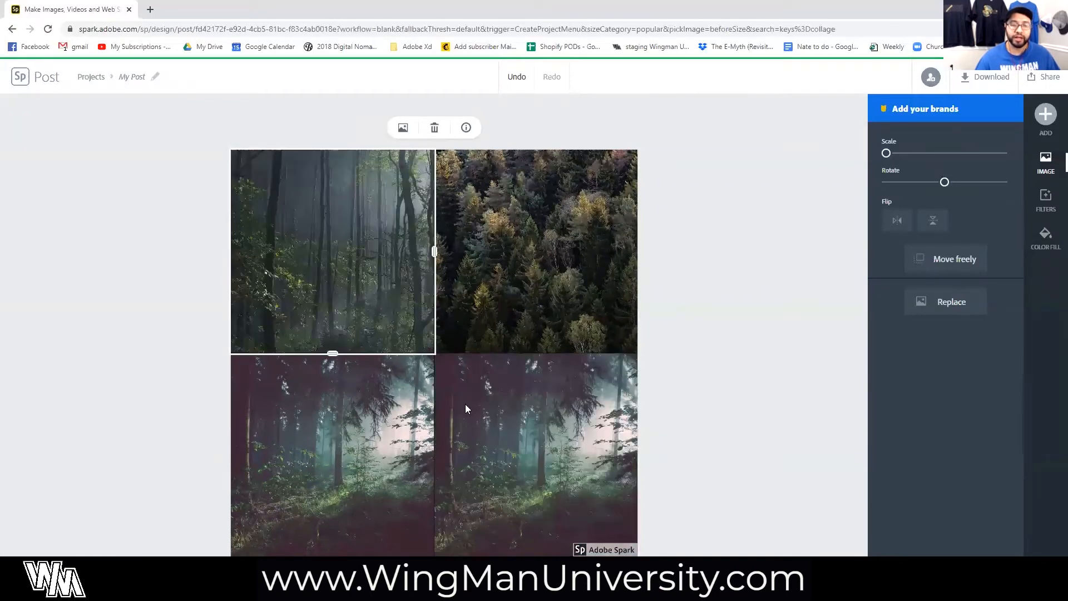
{"action": "mouse_move", "coordinate": [434, 257]}
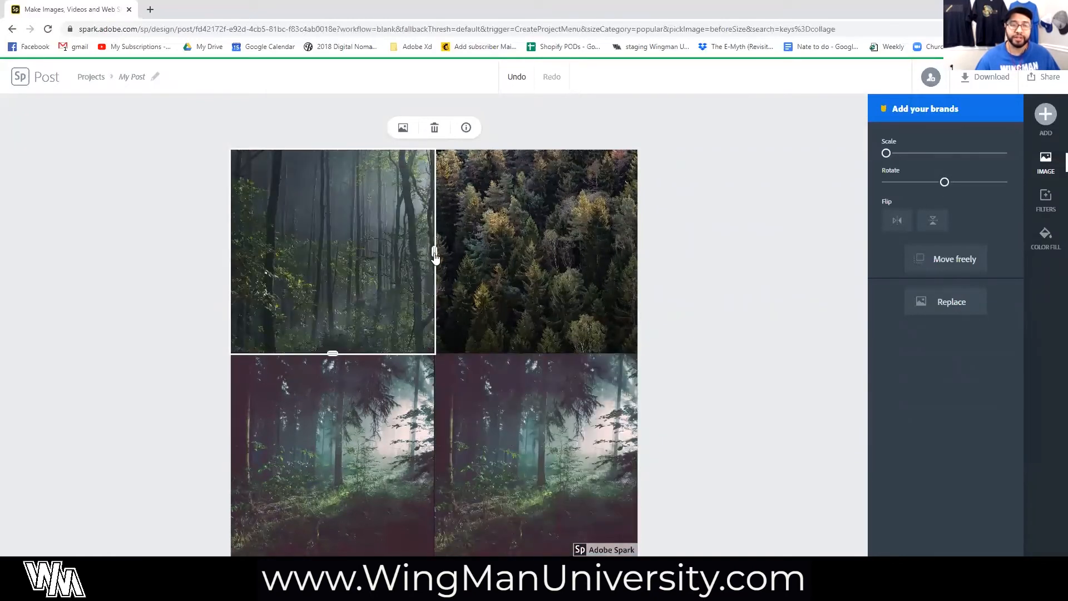
Drag the vertical divider left to narrow the left column and raise the Border and Cell sliders for teal spacing
{"action": "left_click_drag", "start_coordinate": [433, 251], "coordinate": [351, 251]}
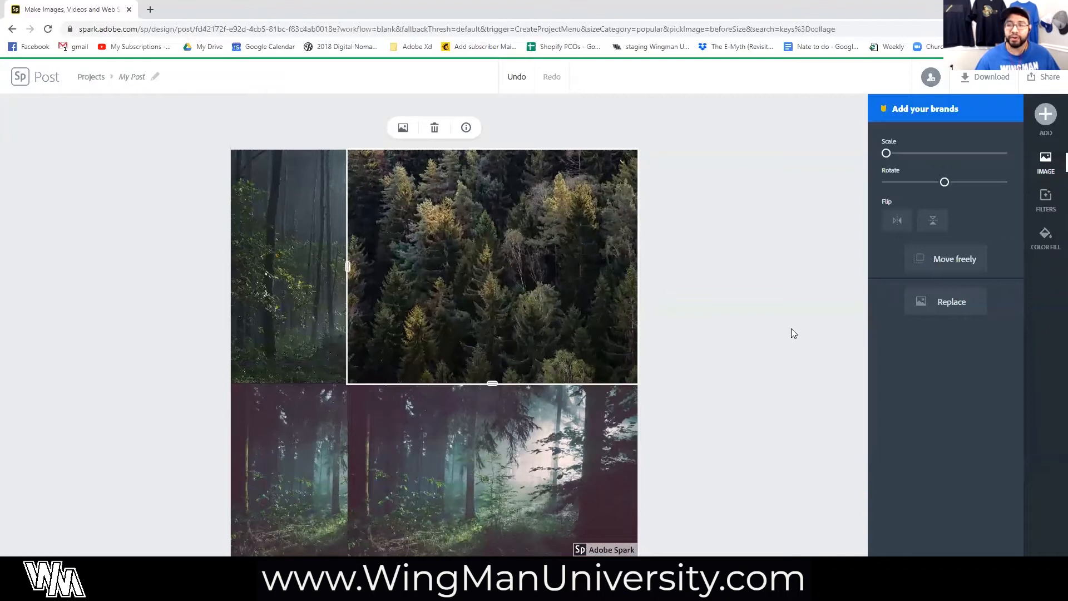
{"action": "left_click", "coordinate": [1046, 273]}
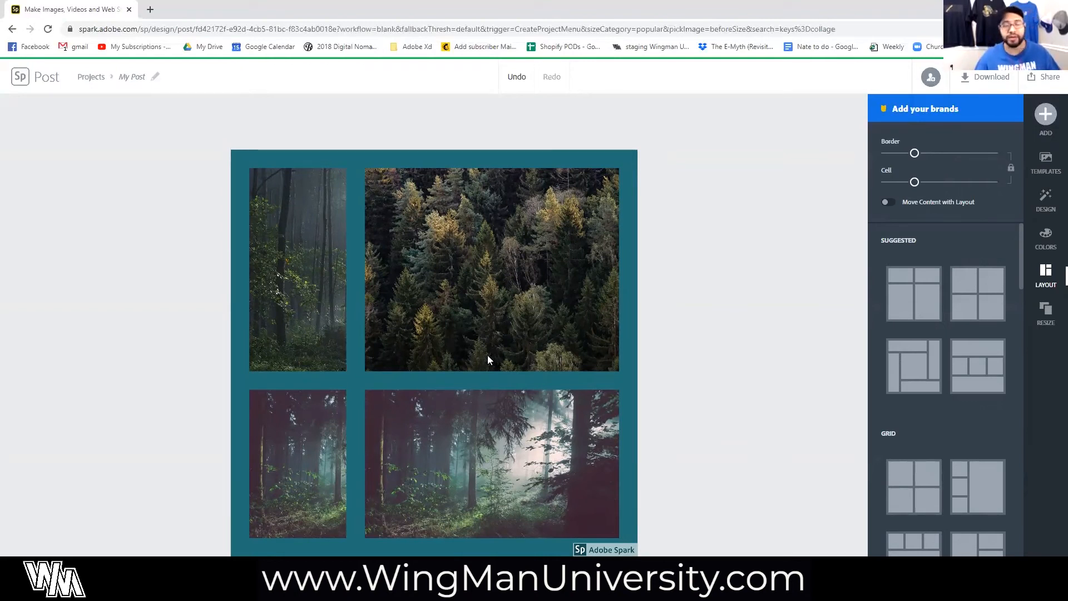
{"action": "mouse_move", "coordinate": [683, 296]}
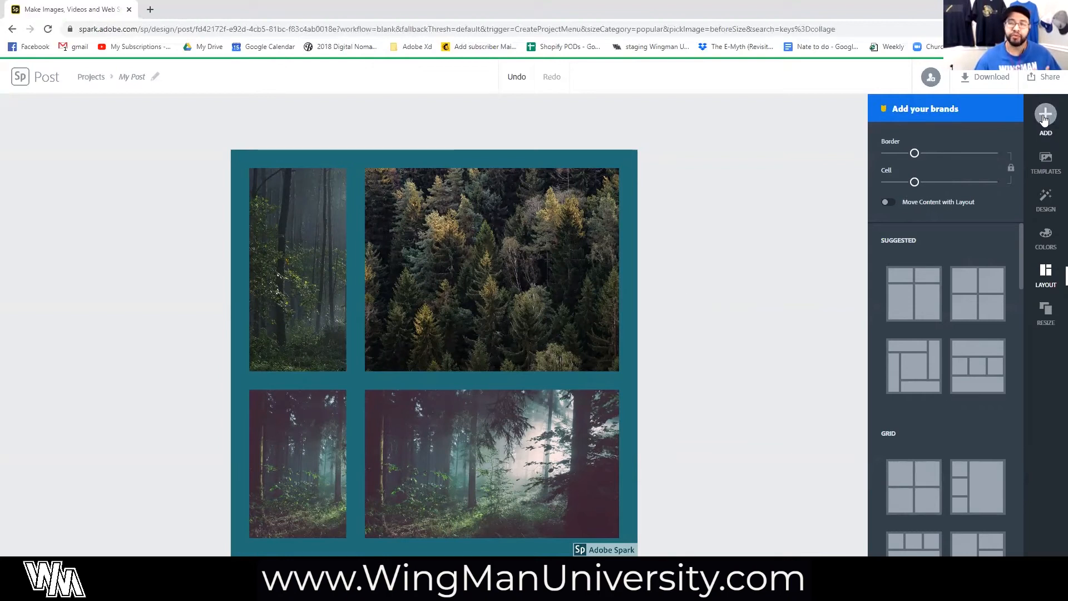
Upload the headshot JPG from Downloads and set it to Move freely over the collage
{"action": "left_click", "coordinate": [1044, 122]}
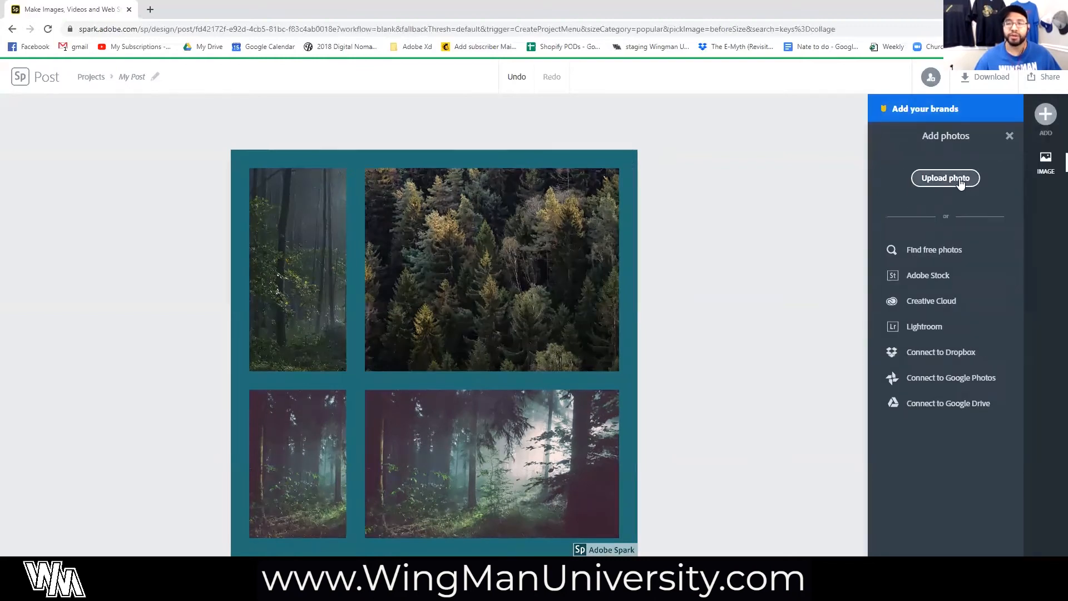
{"action": "left_click", "coordinate": [946, 178]}
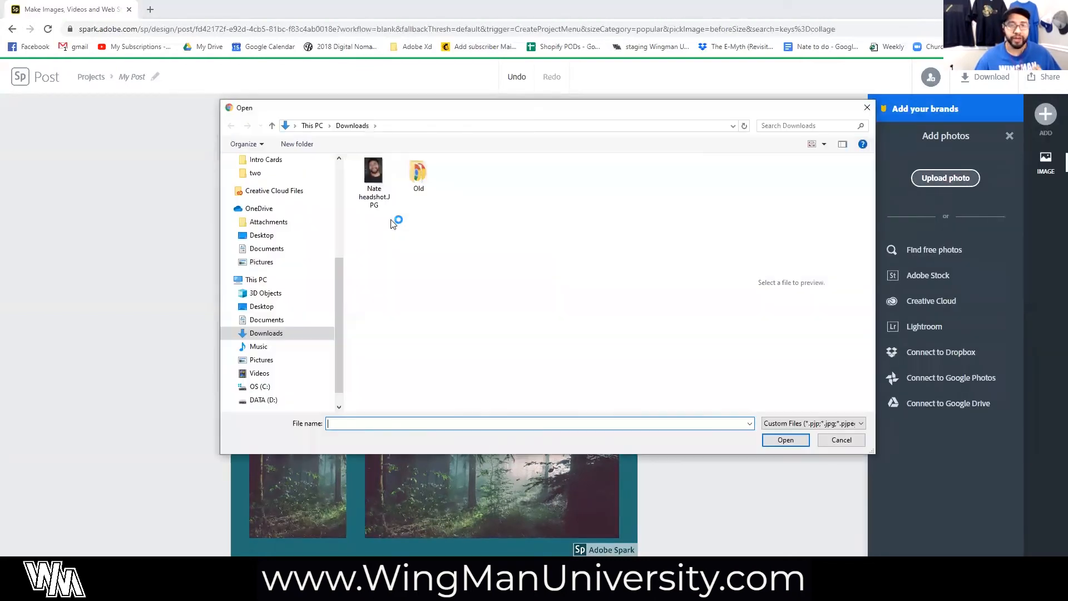
{"action": "left_click", "coordinate": [373, 171]}
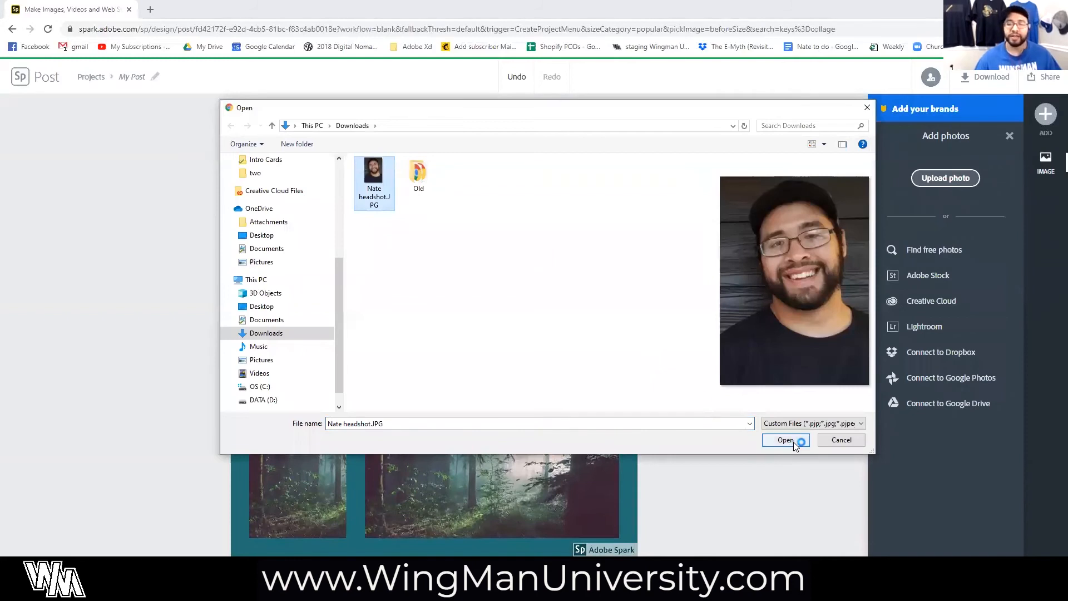
{"action": "left_click", "coordinate": [785, 439]}
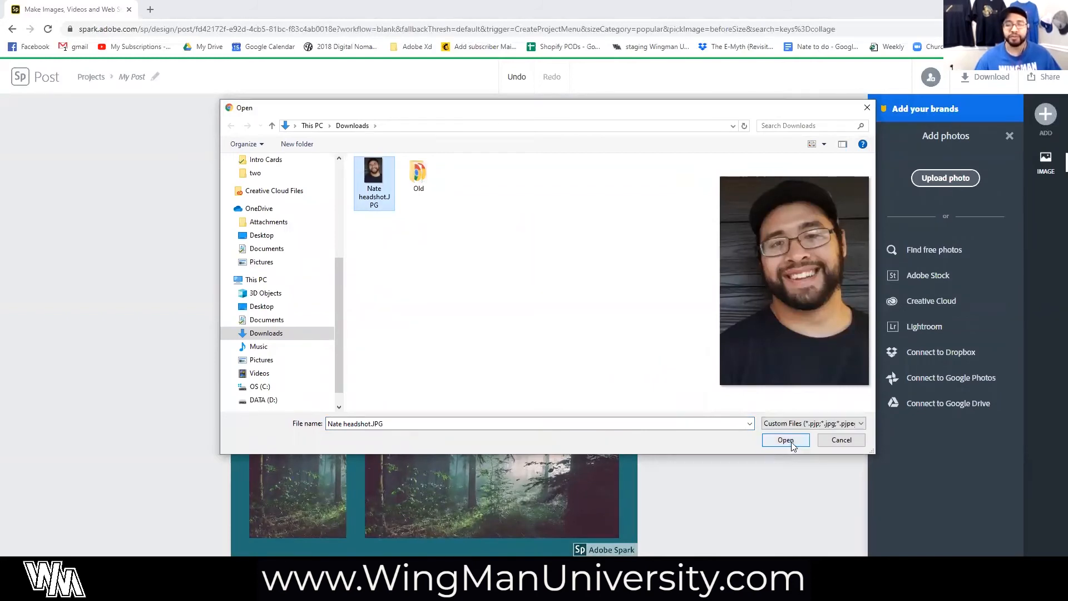
{"action": "left_click", "coordinate": [785, 440]}
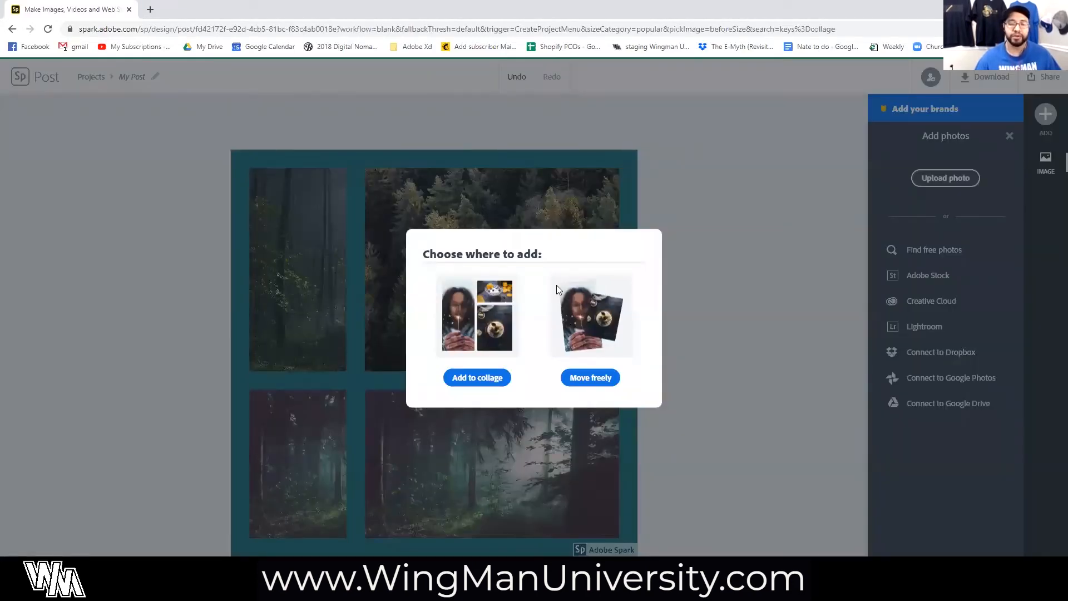
{"action": "mouse_move", "coordinate": [591, 516]}
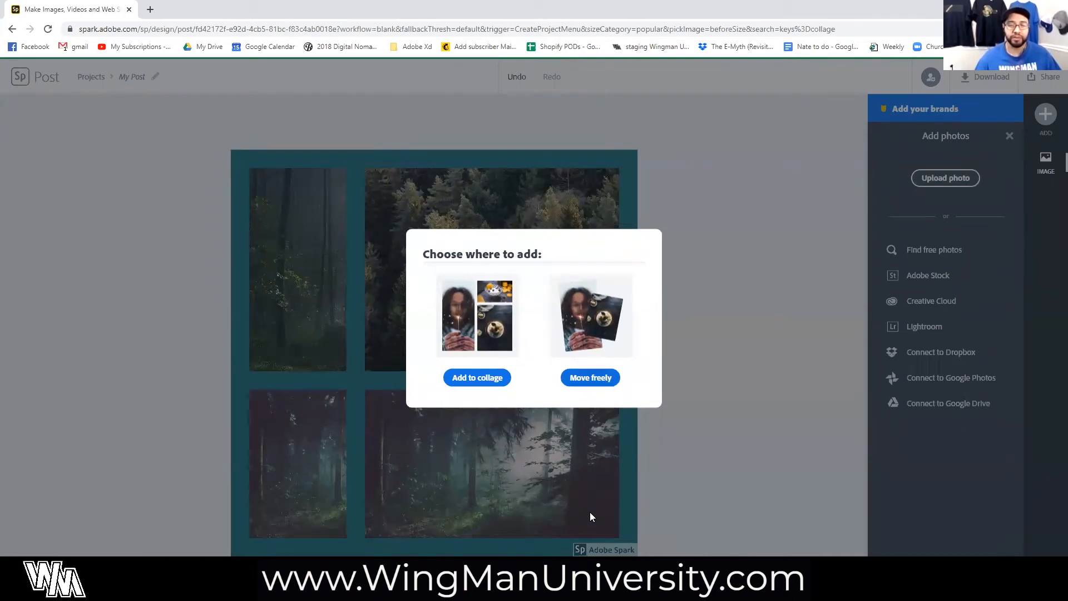
{"action": "left_click", "coordinate": [477, 377]}
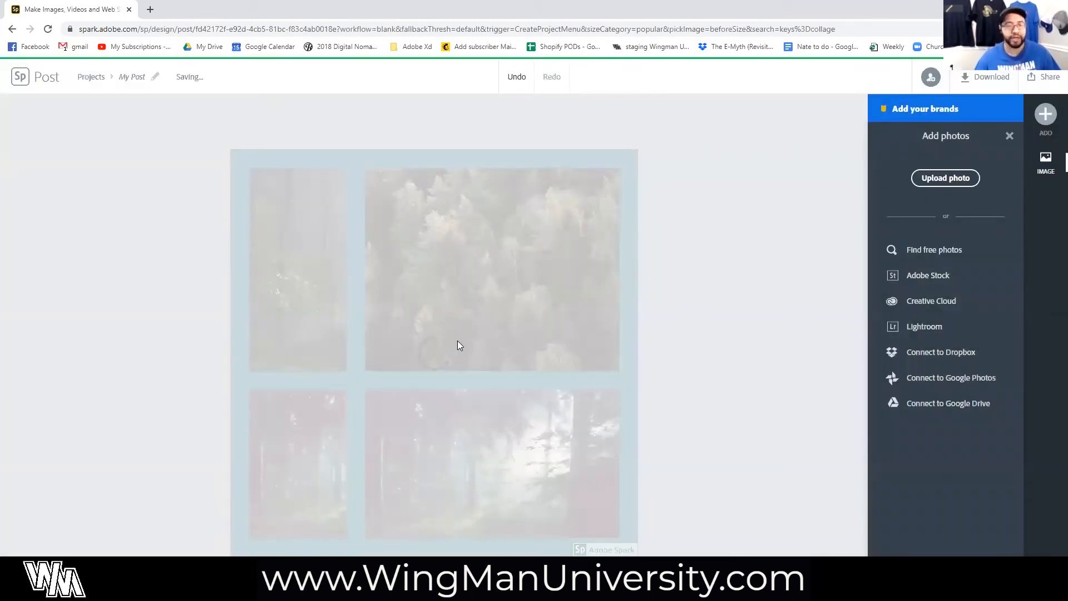
{"action": "left_click", "coordinate": [491, 269]}
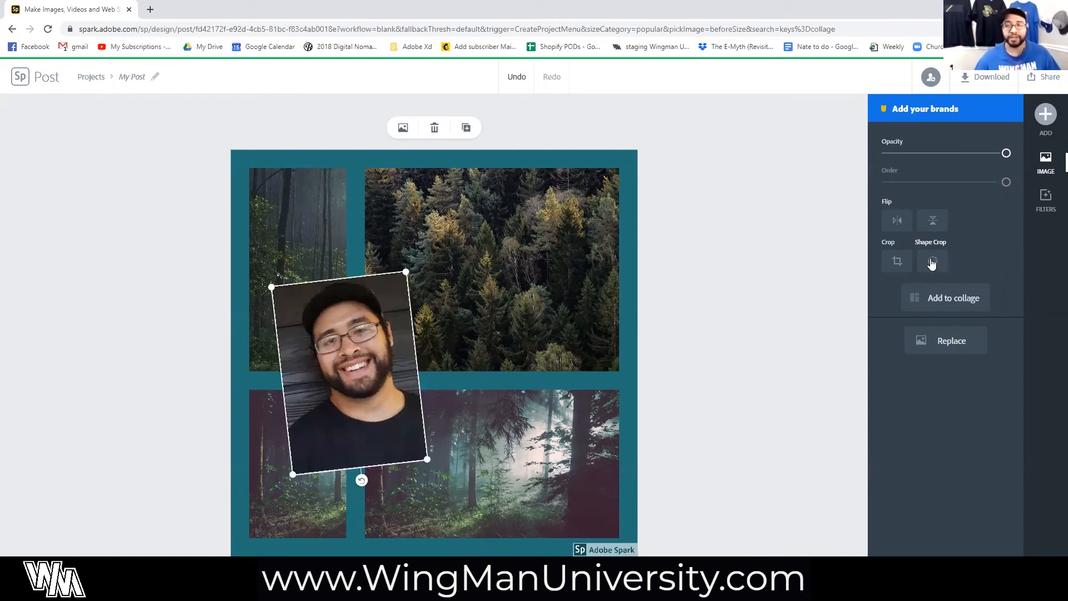
Shape-crop the headshot to an oval and move it to the collage's top-right corner
{"action": "left_click", "coordinate": [931, 261]}
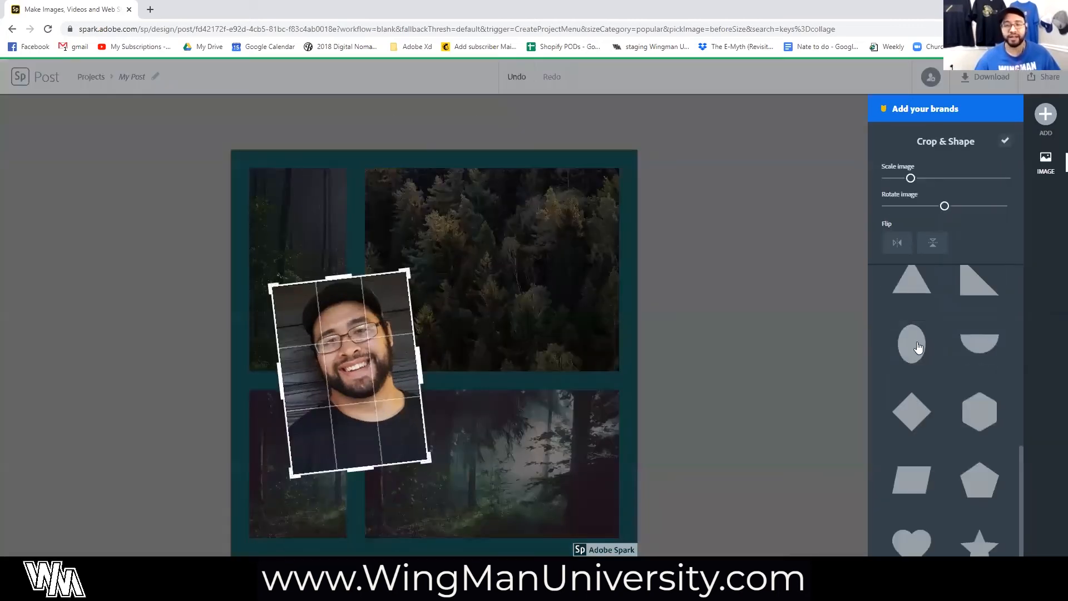
{"action": "left_click", "coordinate": [911, 343]}
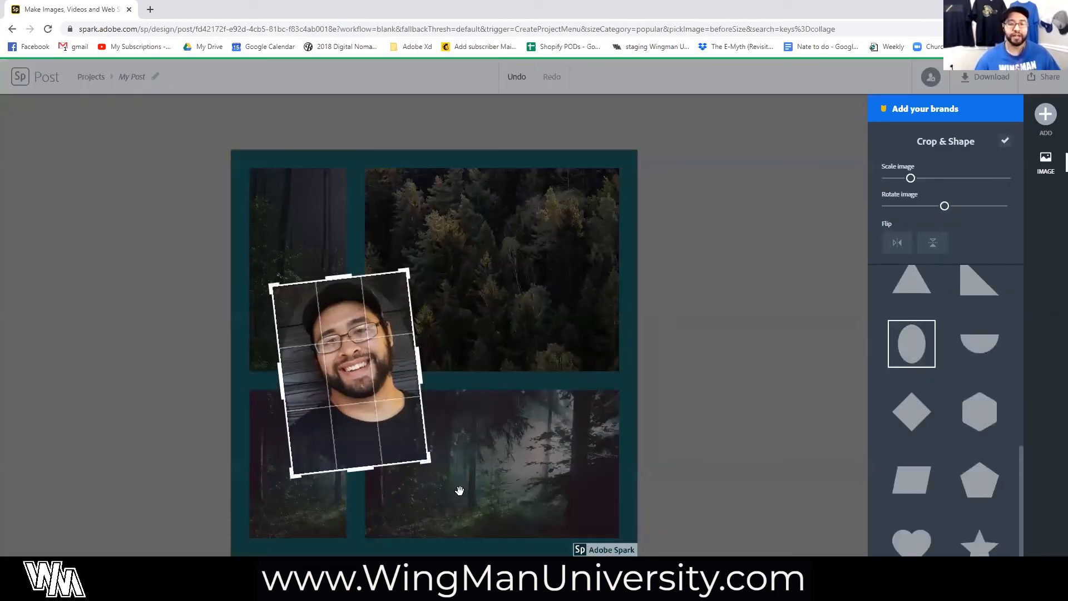
{"action": "mouse_move", "coordinate": [1004, 141]}
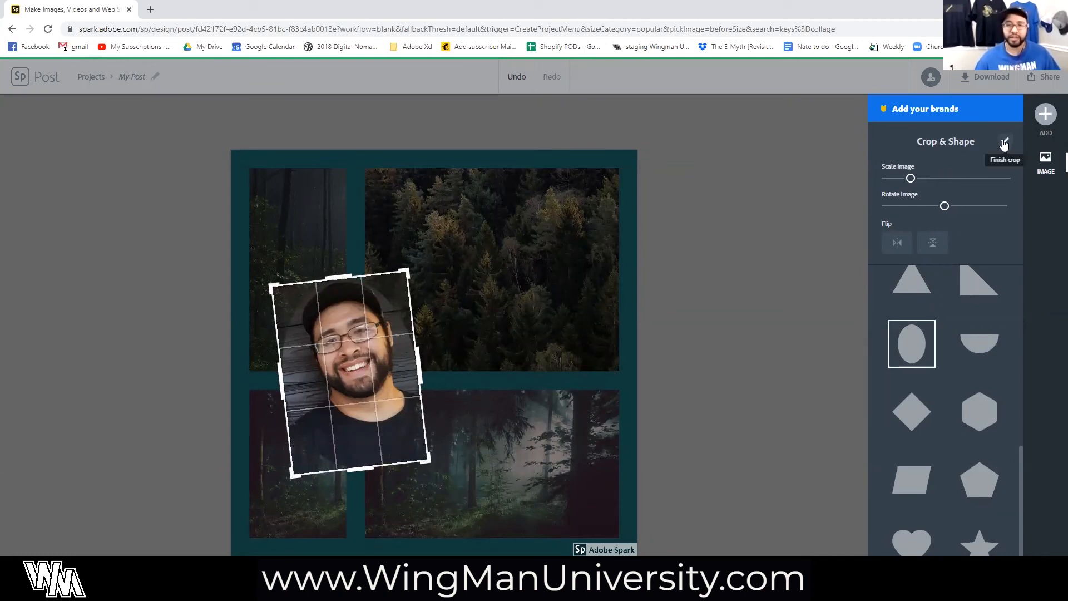
{"action": "left_click", "coordinate": [1002, 143]}
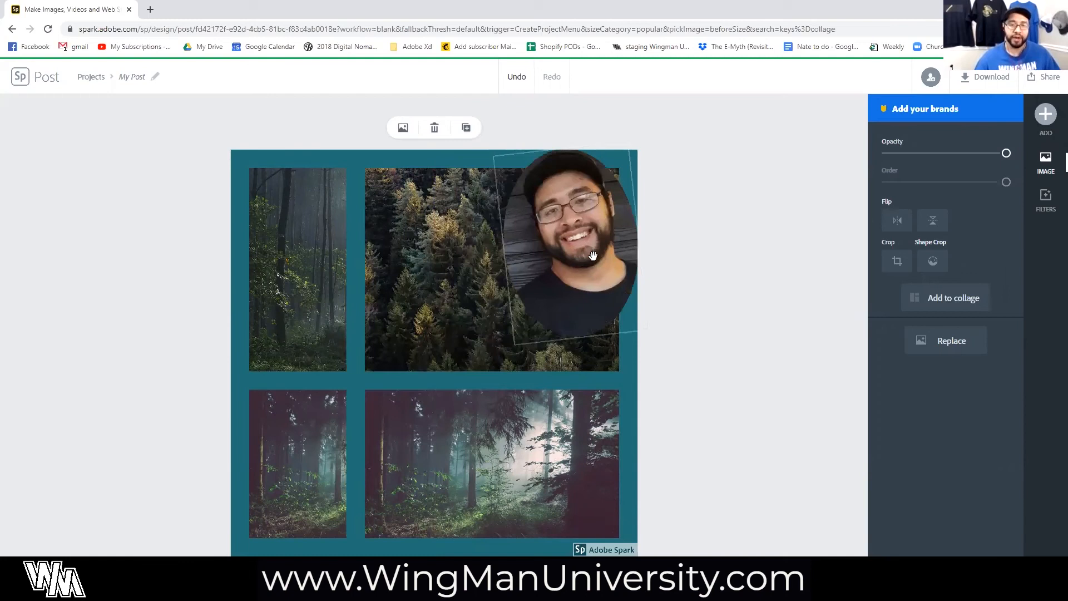
{"action": "left_click", "coordinate": [1045, 270]}
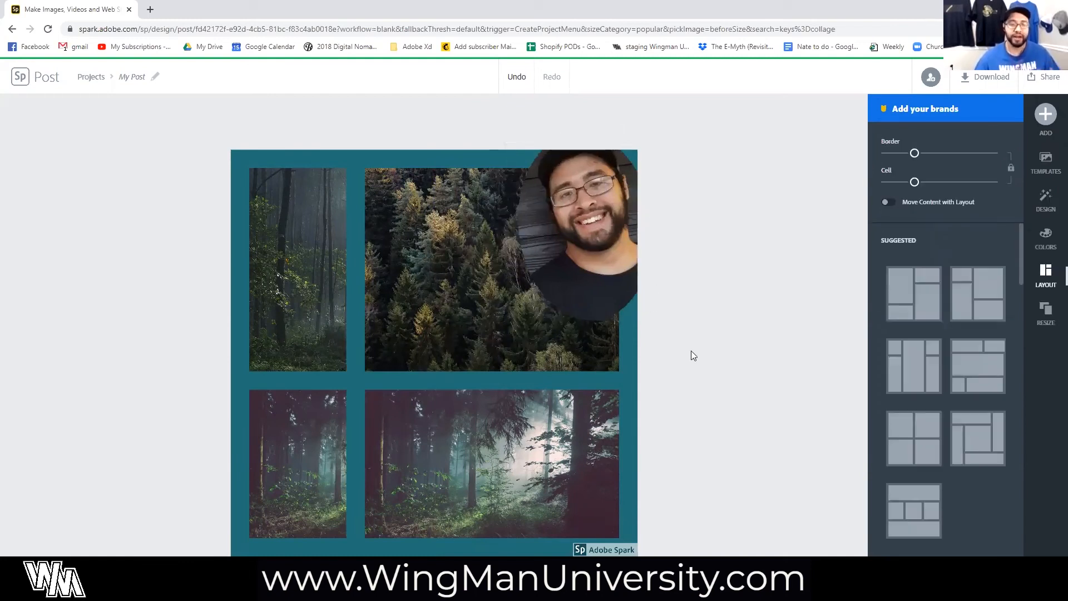
{"action": "mouse_move", "coordinate": [683, 316]}
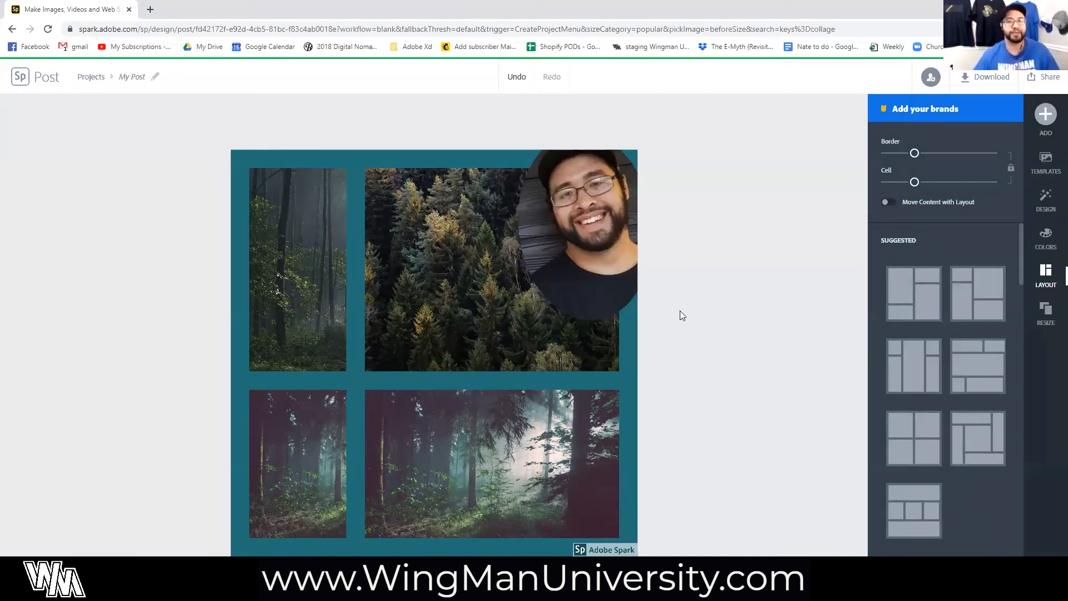
{"action": "mouse_move", "coordinate": [725, 276]}
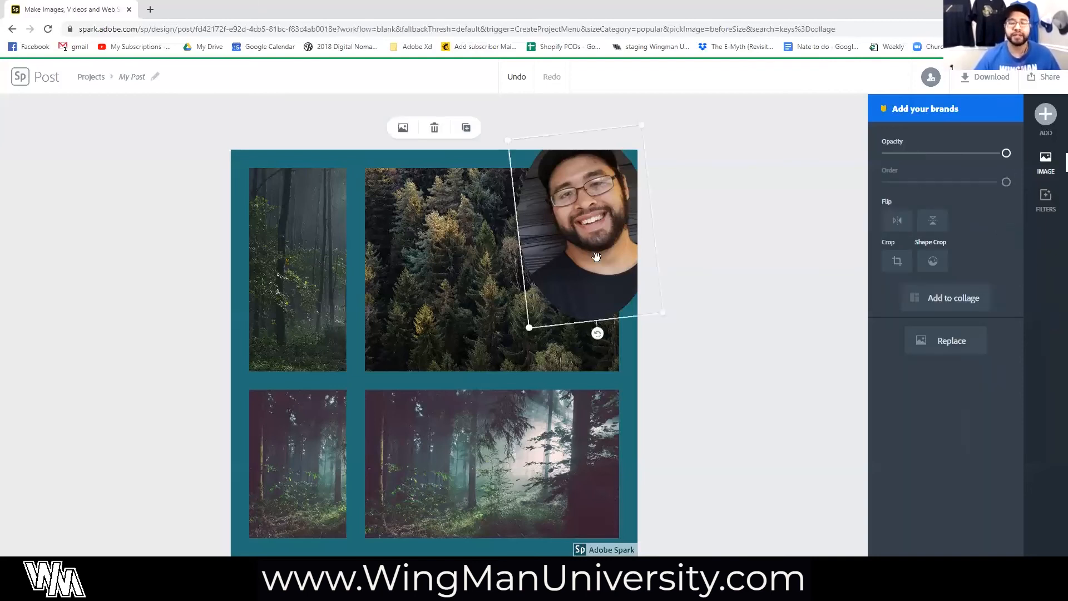
{"action": "mouse_move", "coordinate": [574, 230]}
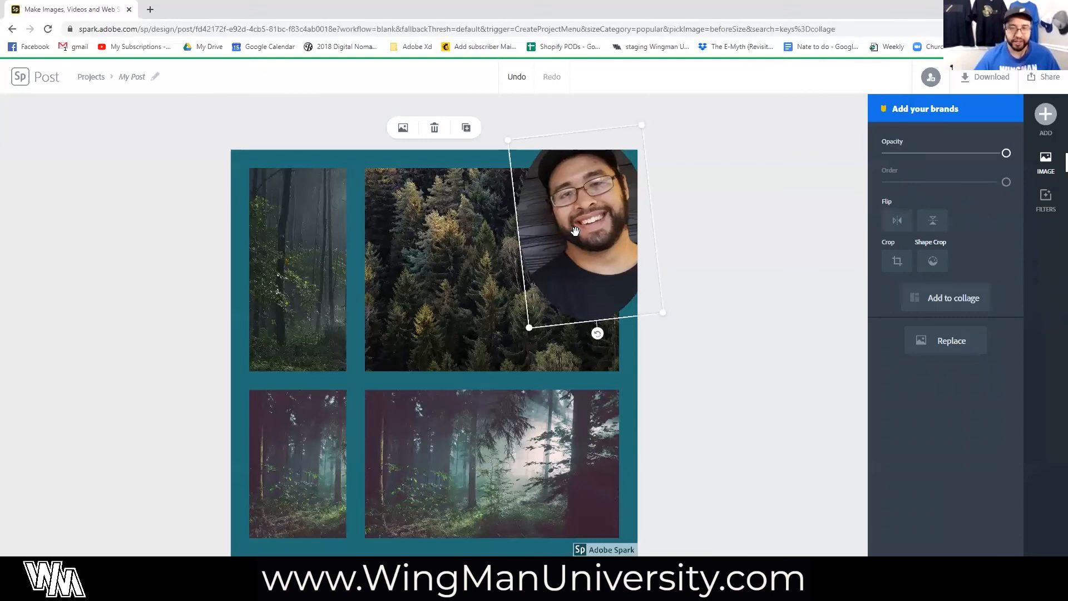
{"action": "mouse_move", "coordinate": [1049, 204]}
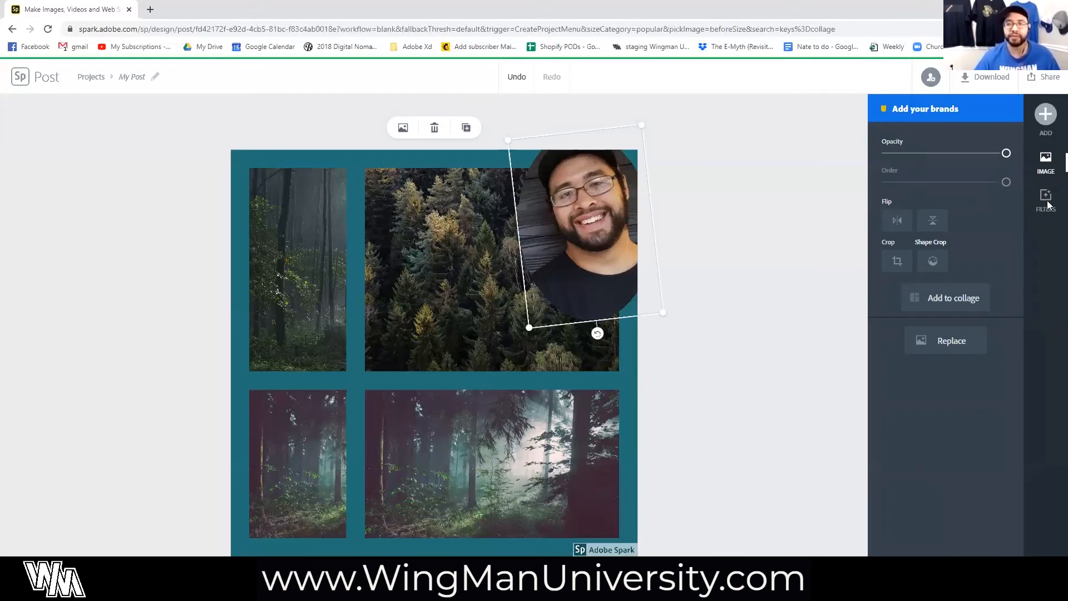
{"action": "left_click", "coordinate": [1045, 197]}
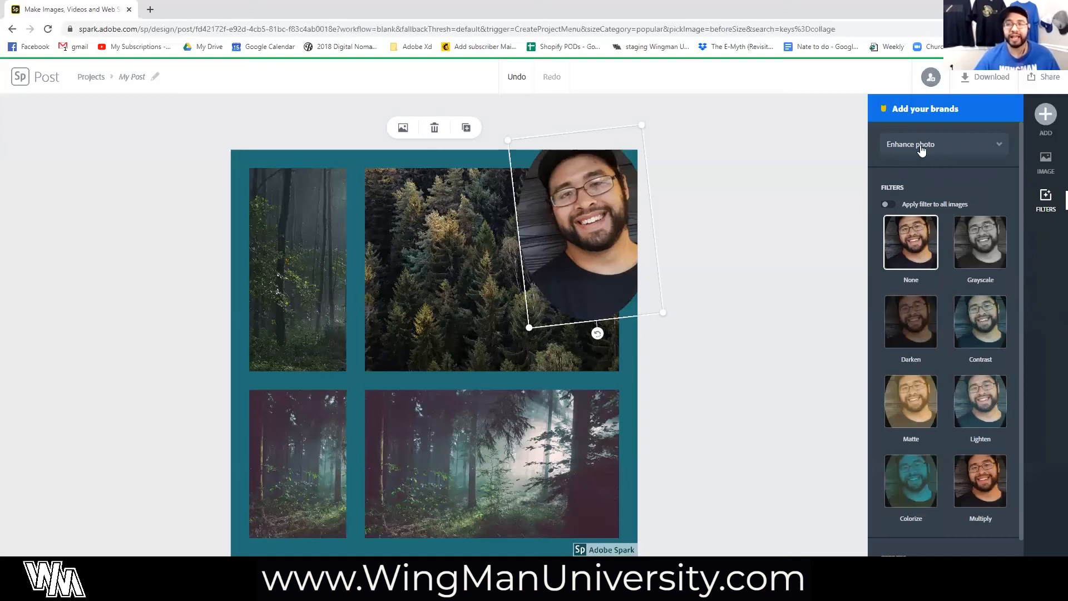
{"action": "mouse_move", "coordinate": [1001, 146]}
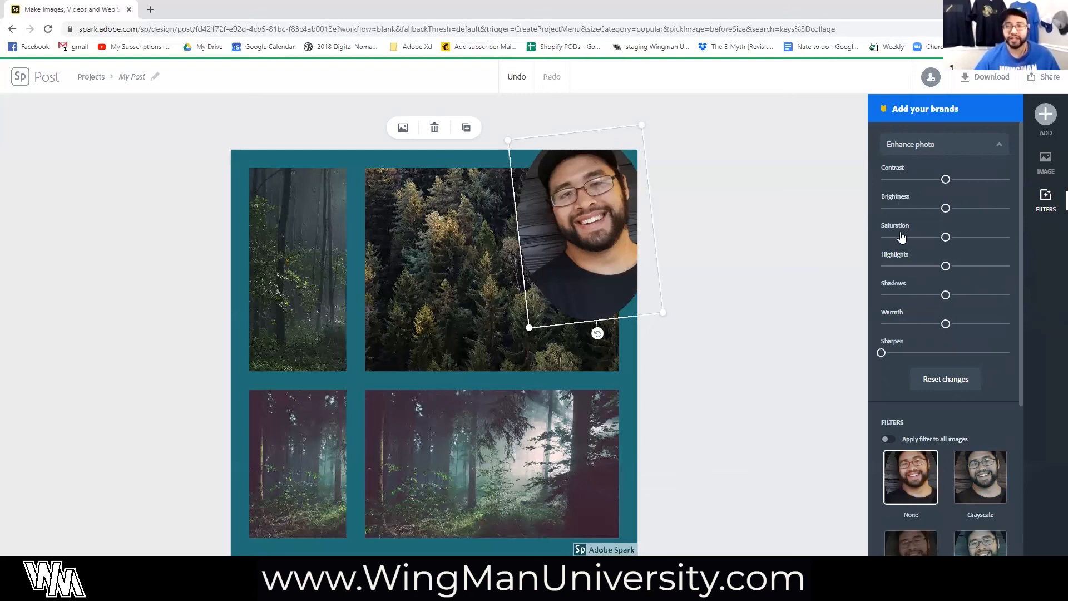
{"action": "mouse_move", "coordinate": [664, 295]}
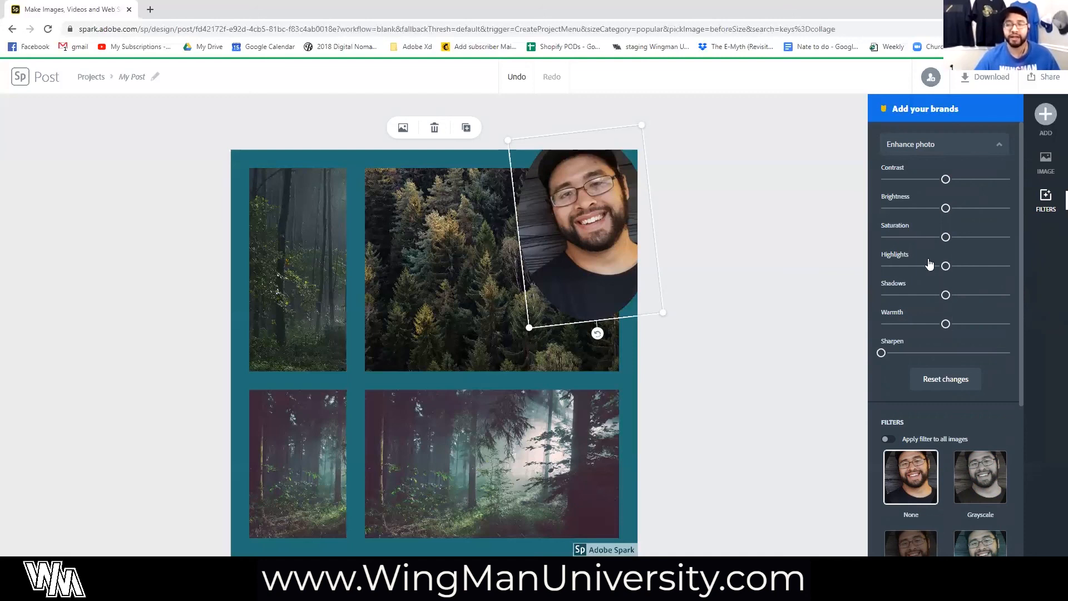
{"action": "mouse_move", "coordinate": [840, 258]}
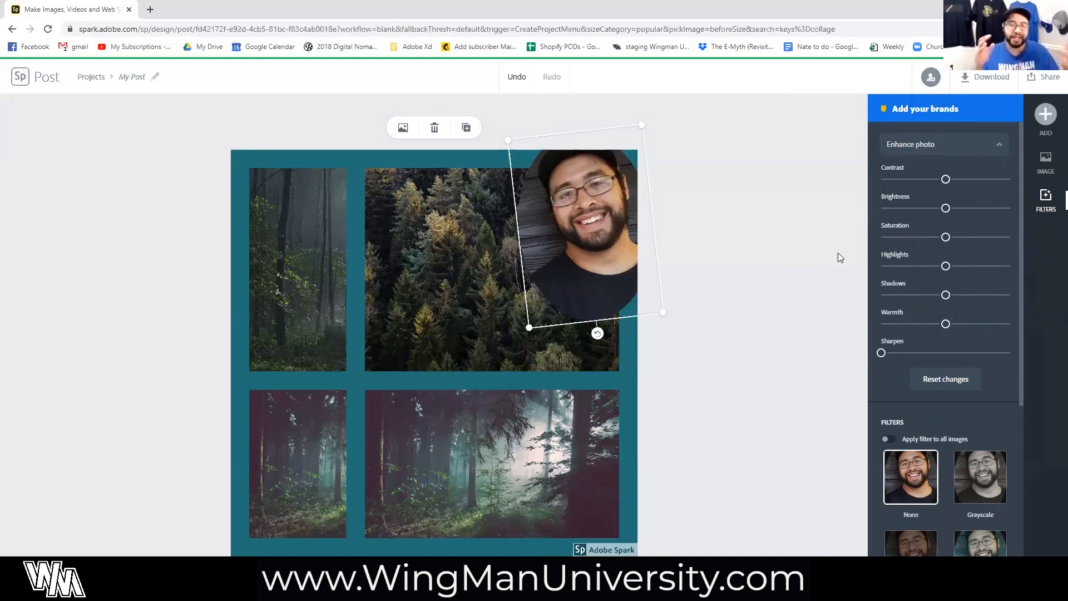